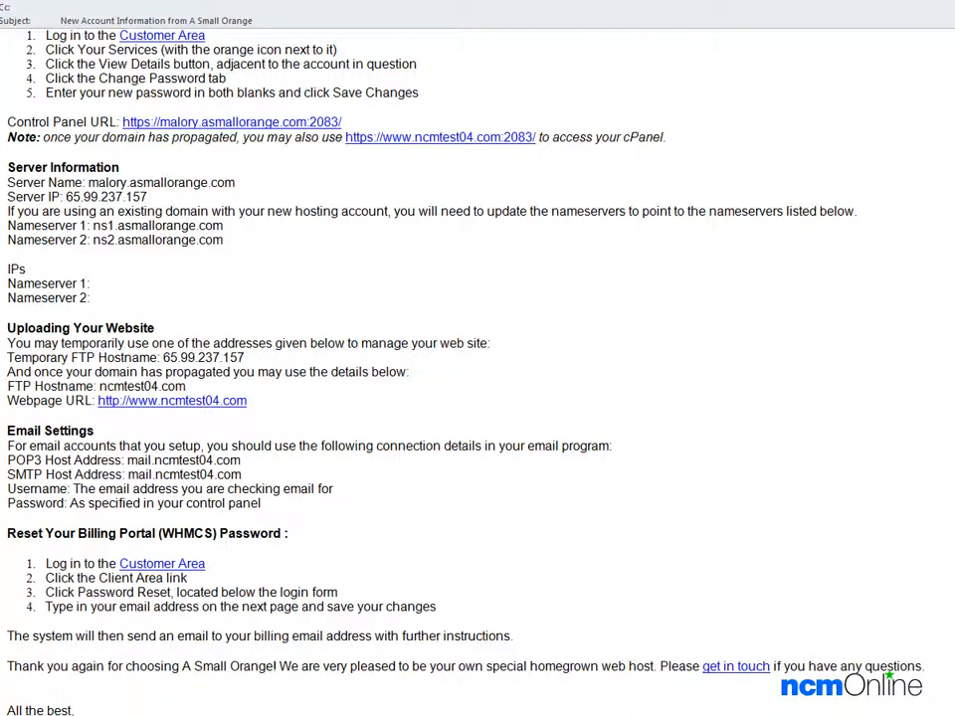
mouse_move(382, 175)
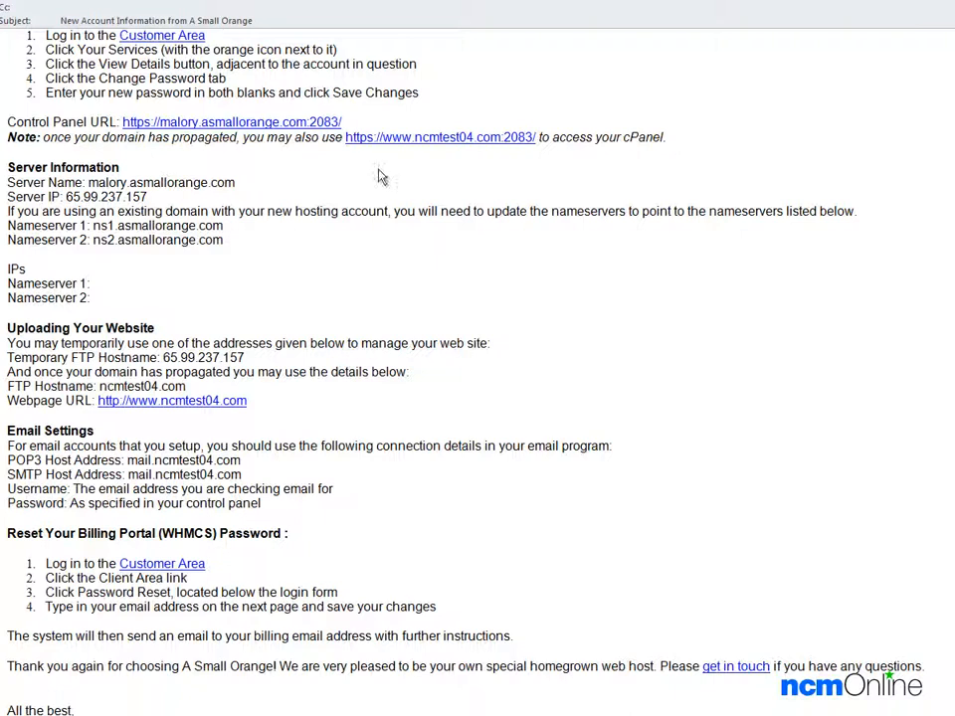
mouse_move(44, 131)
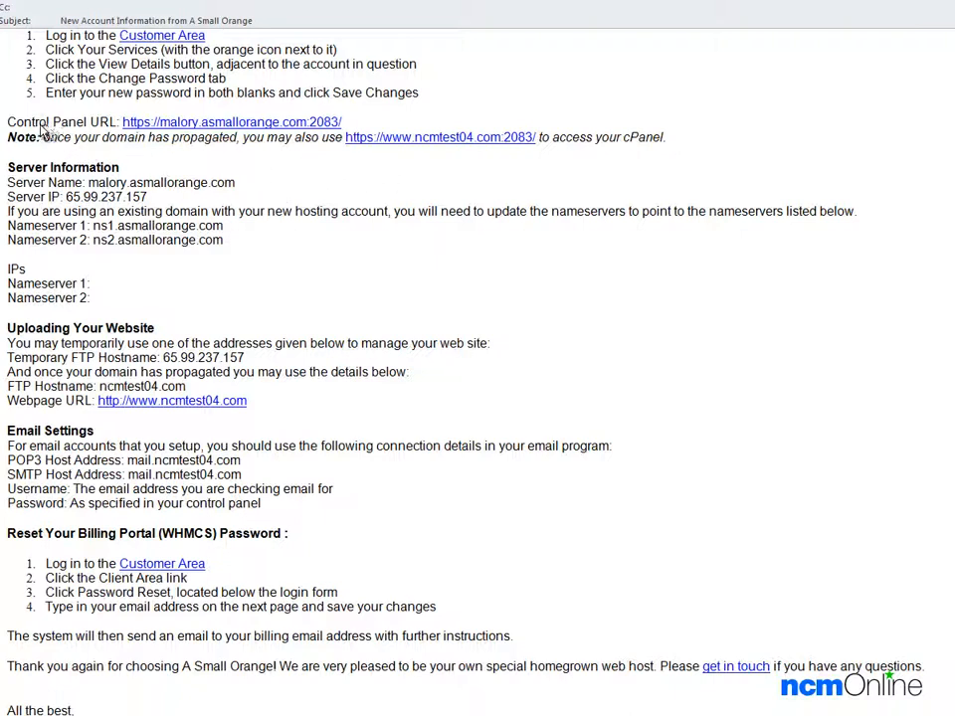
mouse_move(203, 127)
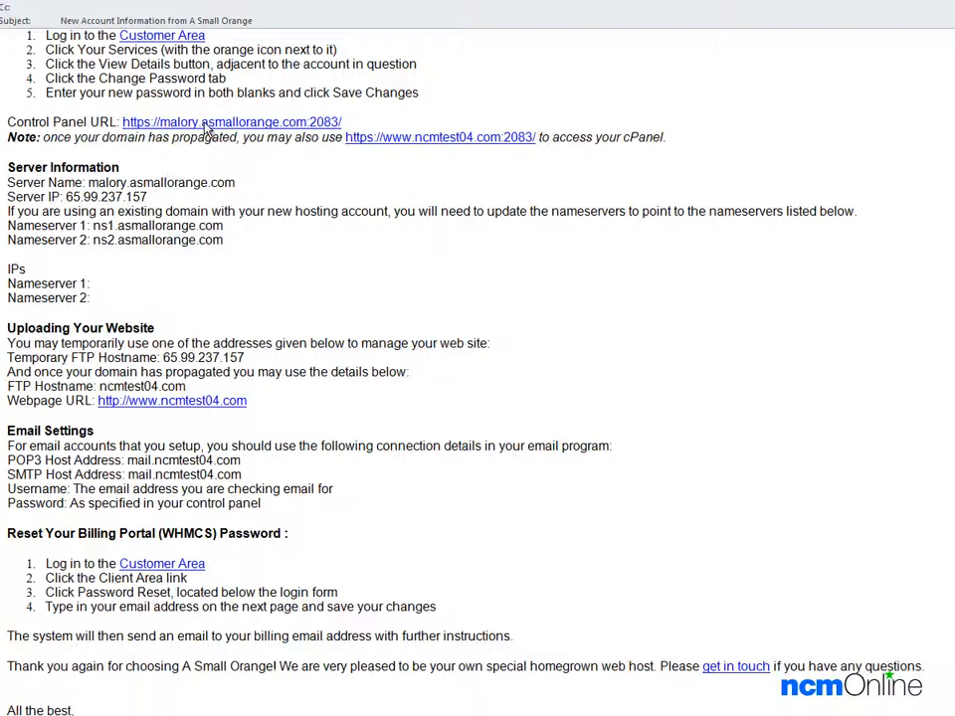
Follow the Control Panel URL in the welcome e-mail to reach the cPanel login page
left_click(230, 121)
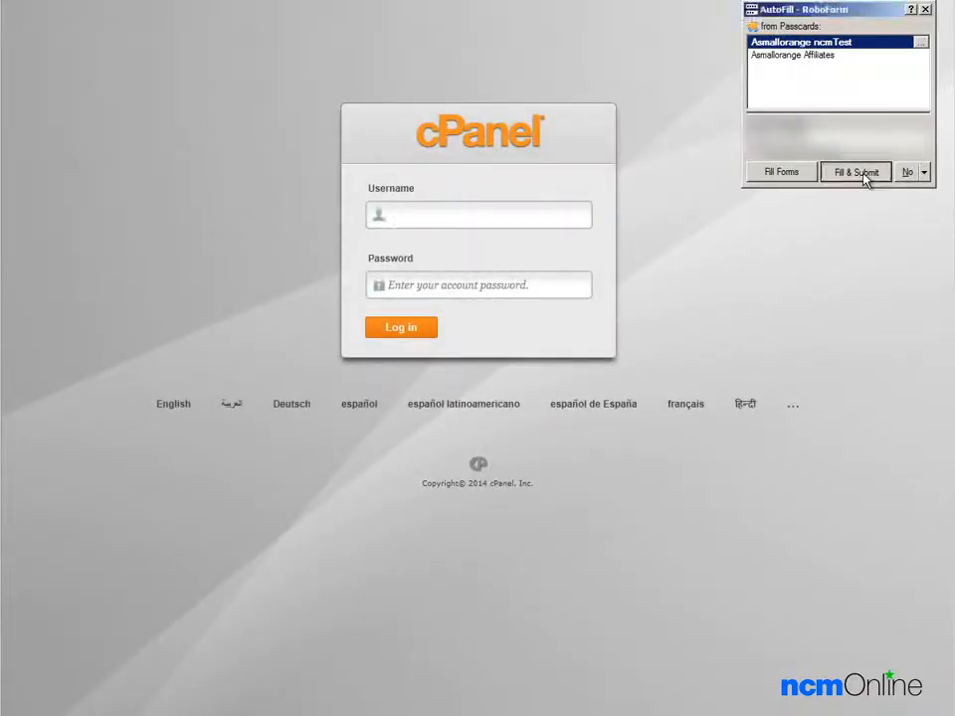
Log in to cPanel with the saved credentials and scroll to the Softaculous Apps Installer section
left_click(856, 171)
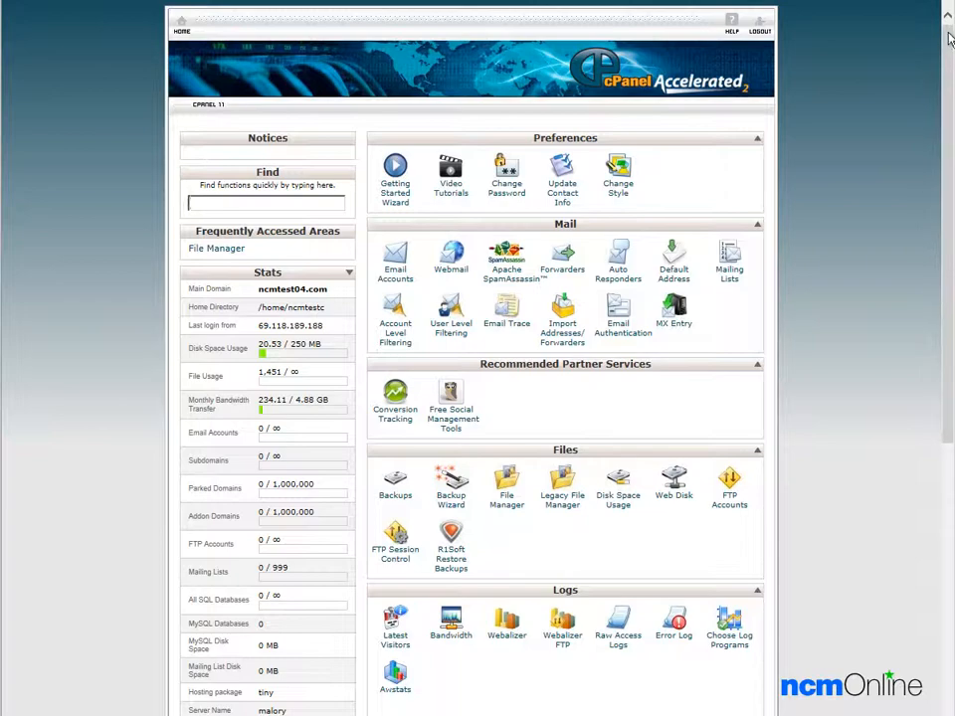
scroll("down", 3)
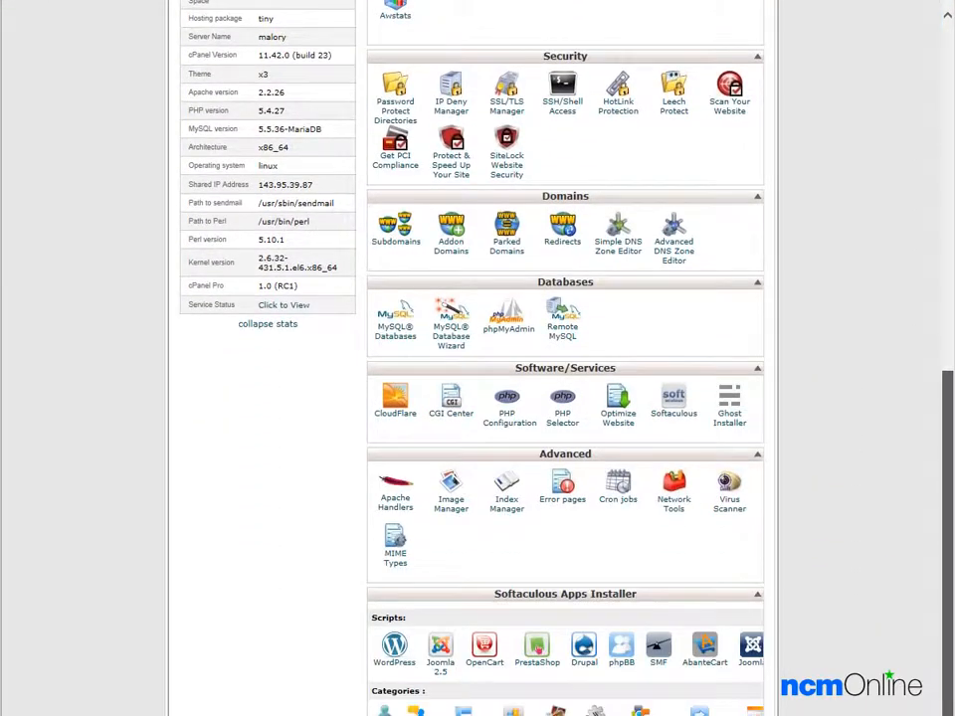
mouse_move(601, 530)
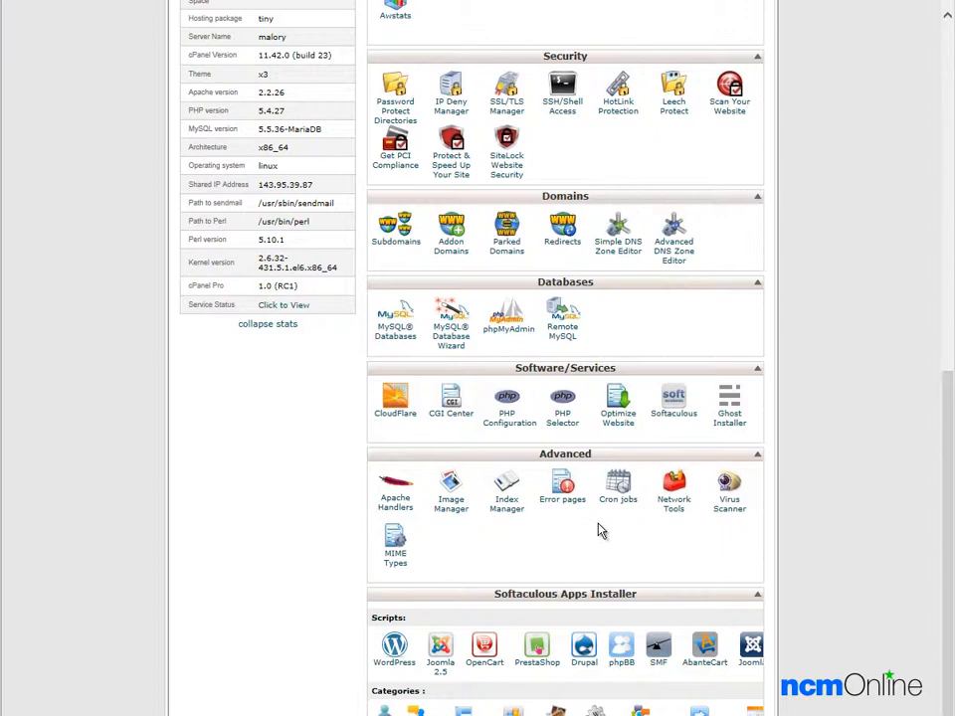
mouse_move(621, 616)
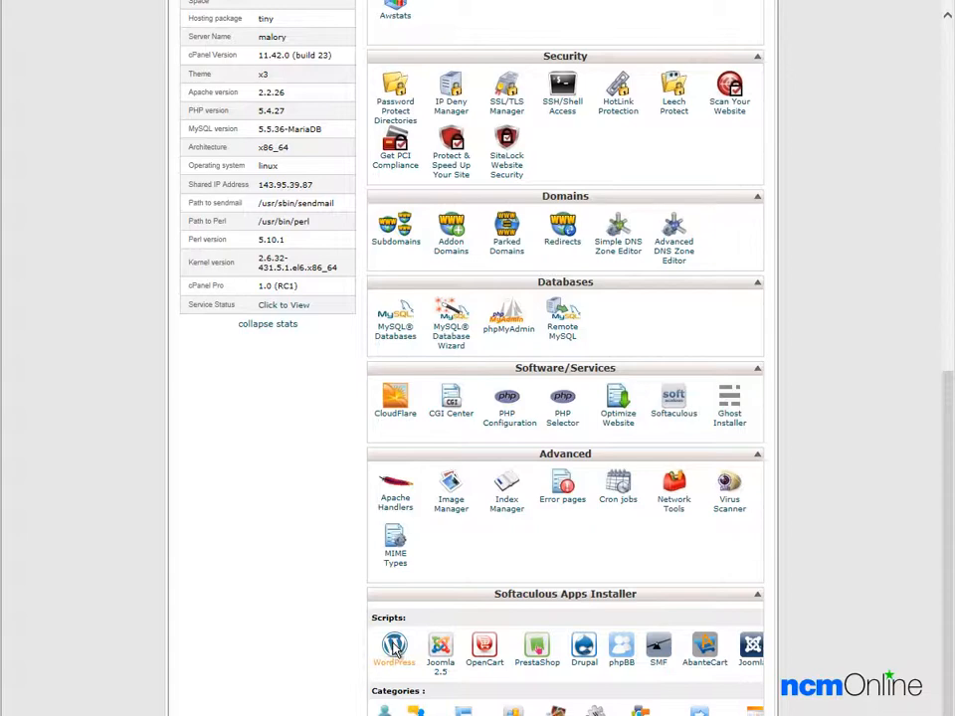
Select WordPress in Softaculous to view its overview page
left_click(394, 644)
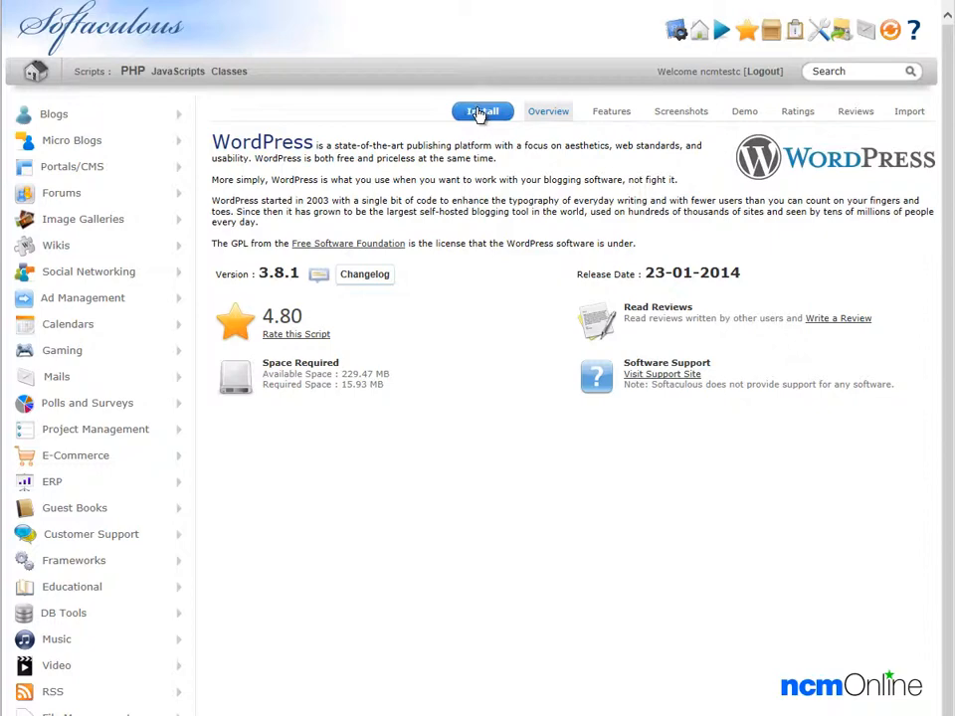
left_click(482, 112)
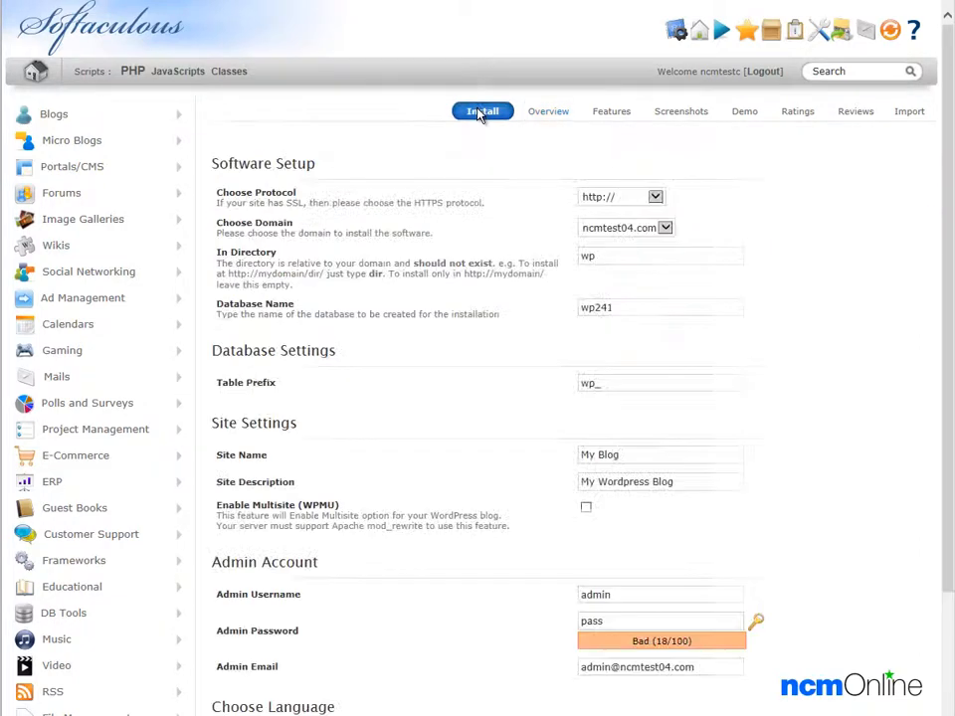
mouse_move(441, 151)
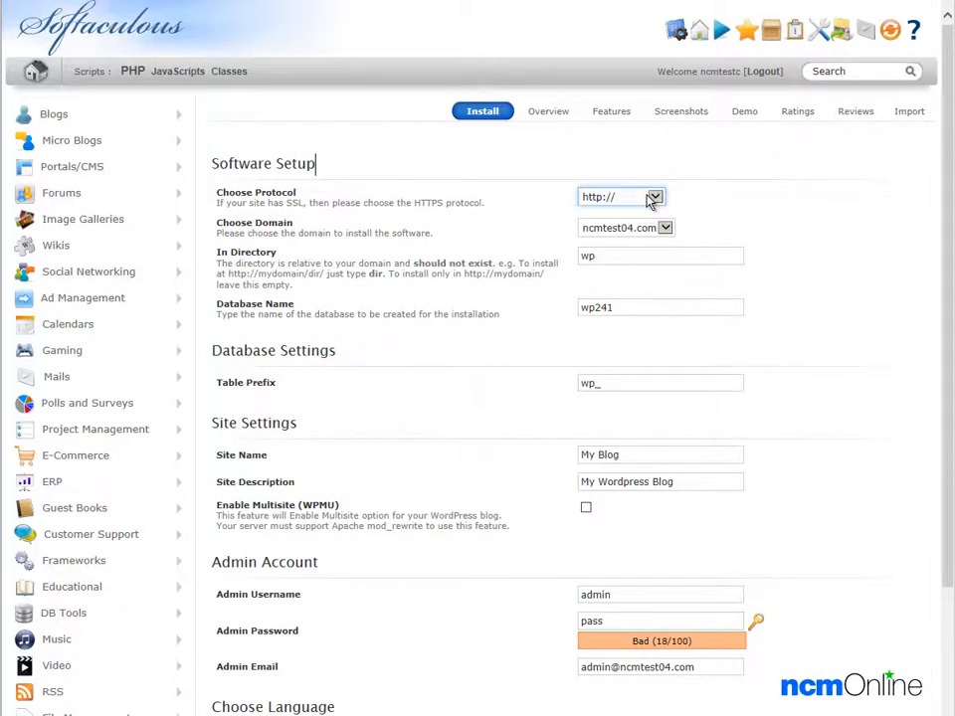
left_click(659, 197)
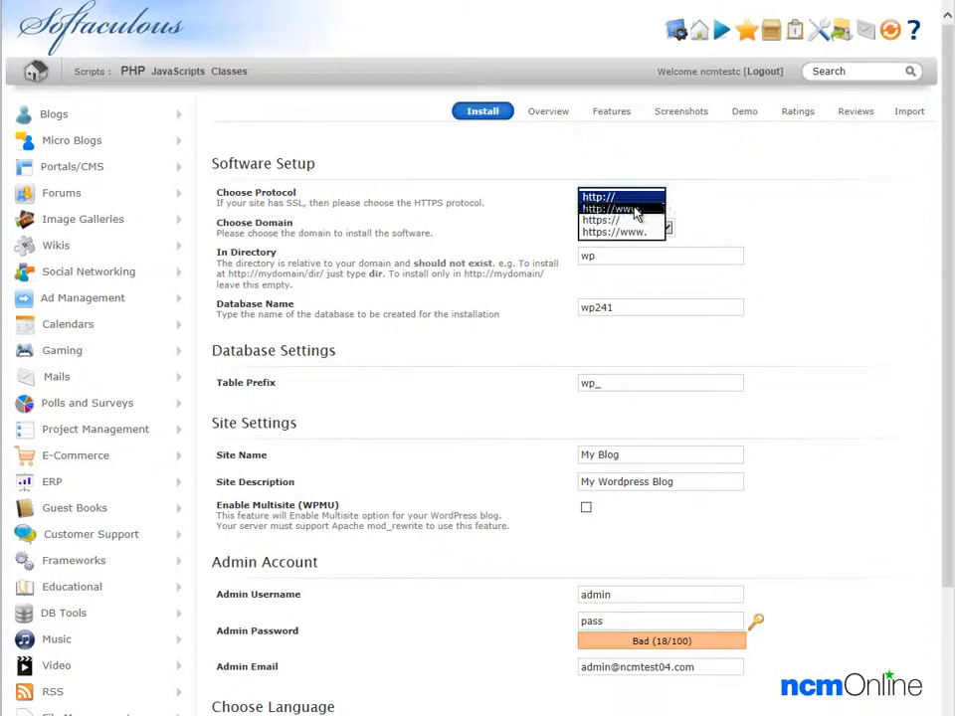
left_click(621, 207)
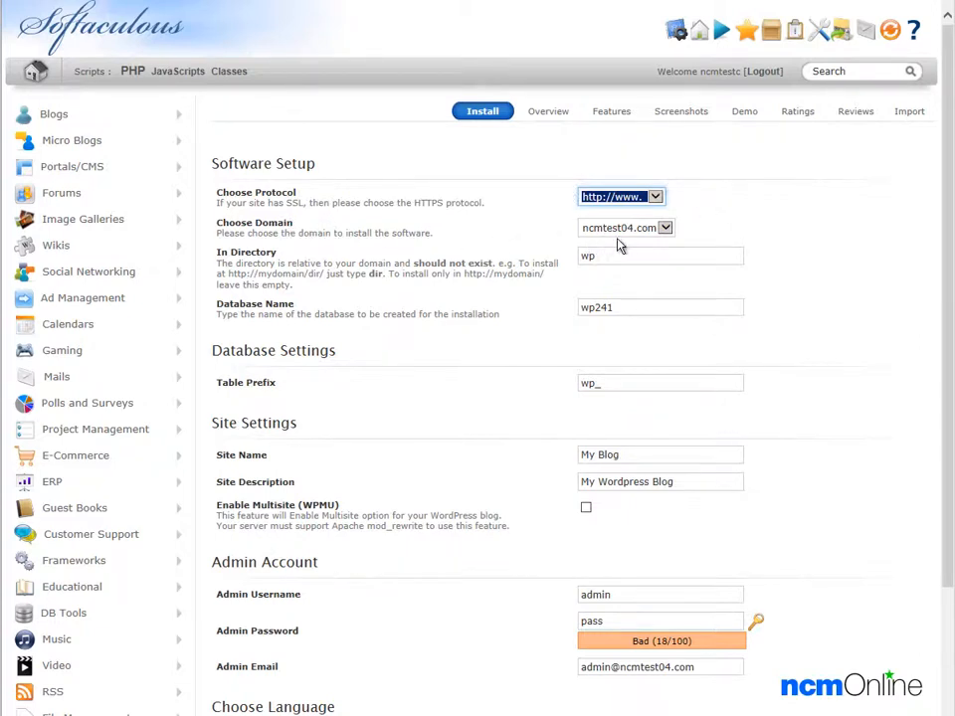
mouse_move(692, 246)
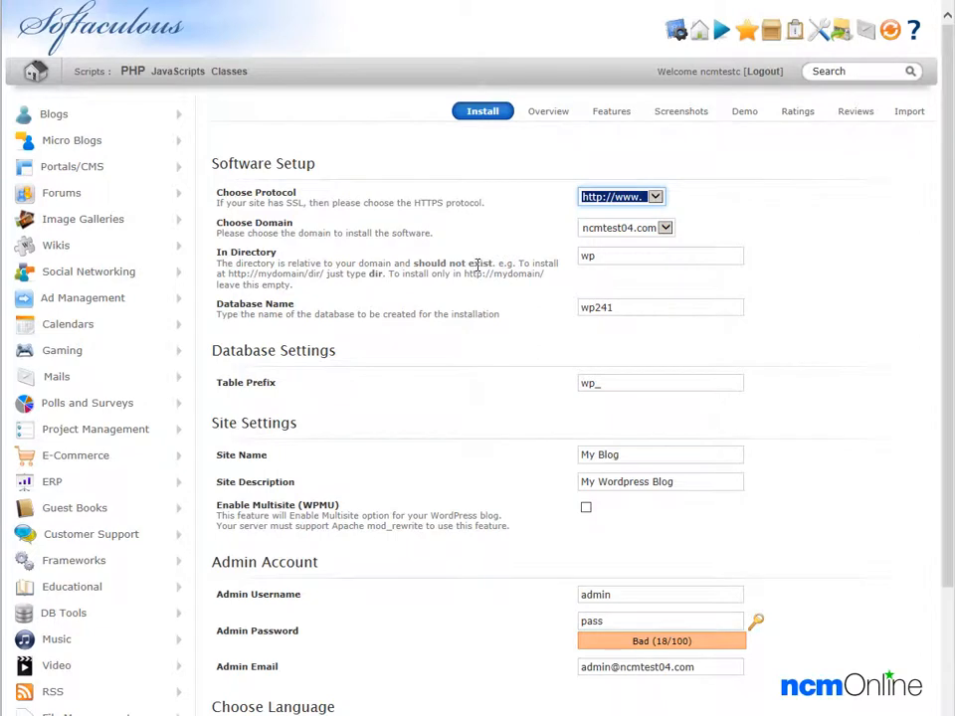
Clear the default 'wp' value from the In Directory field so WordPress installs at the domain root
left_click(661, 255)
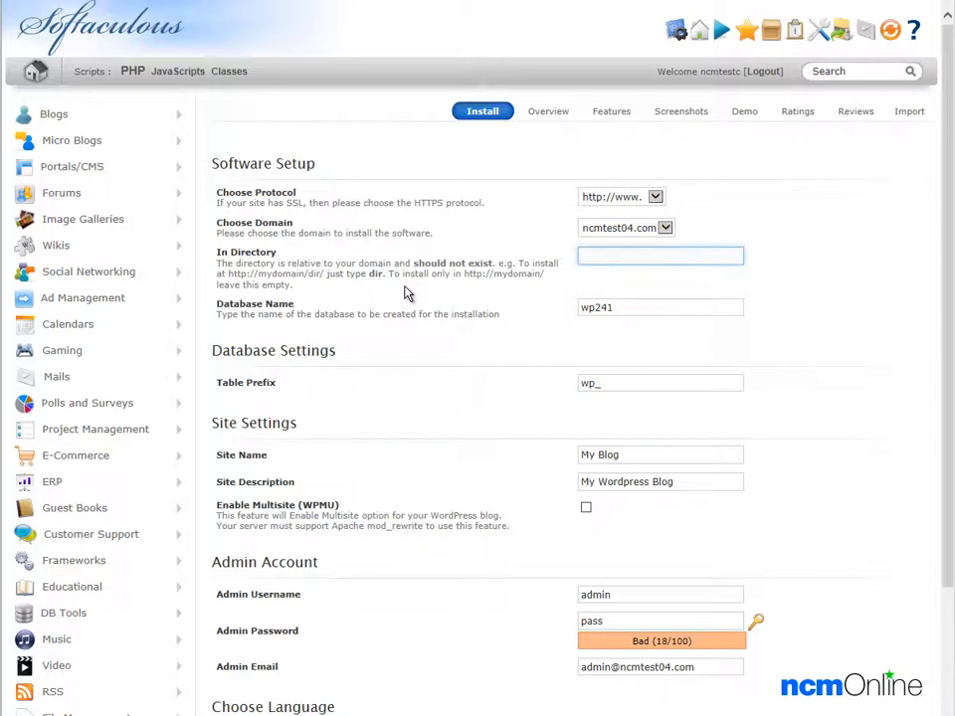
left_click(661, 255)
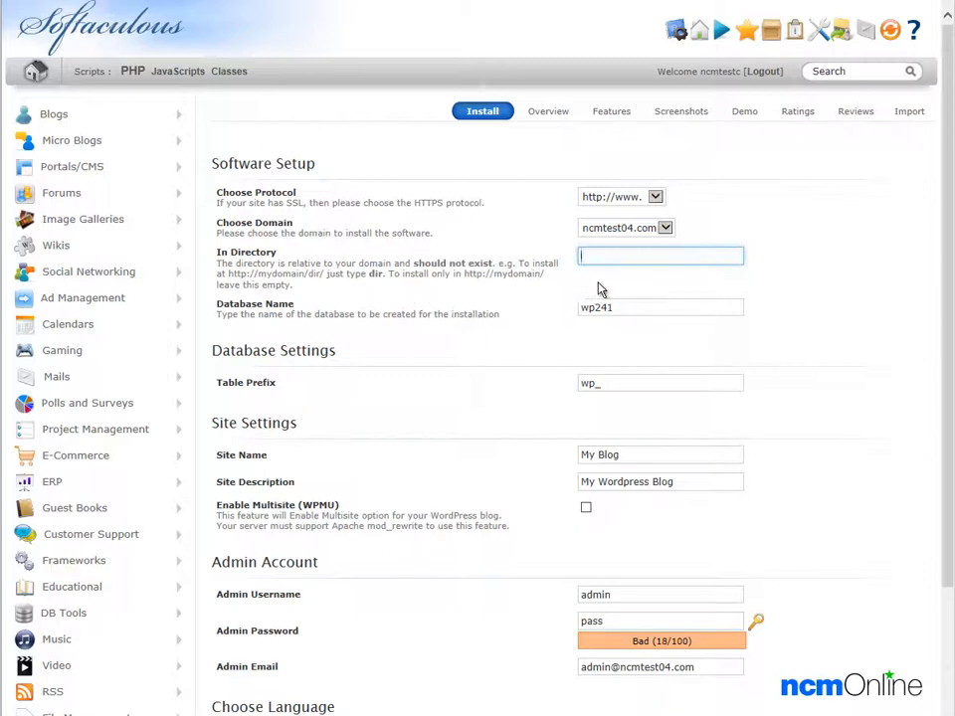
mouse_move(478, 290)
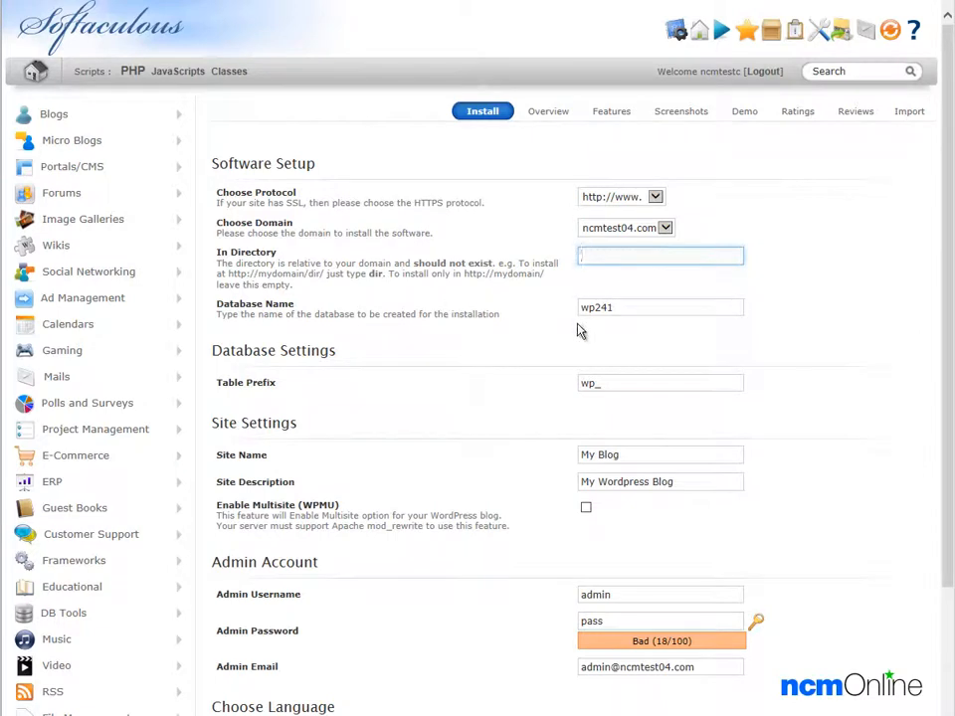
mouse_move(567, 430)
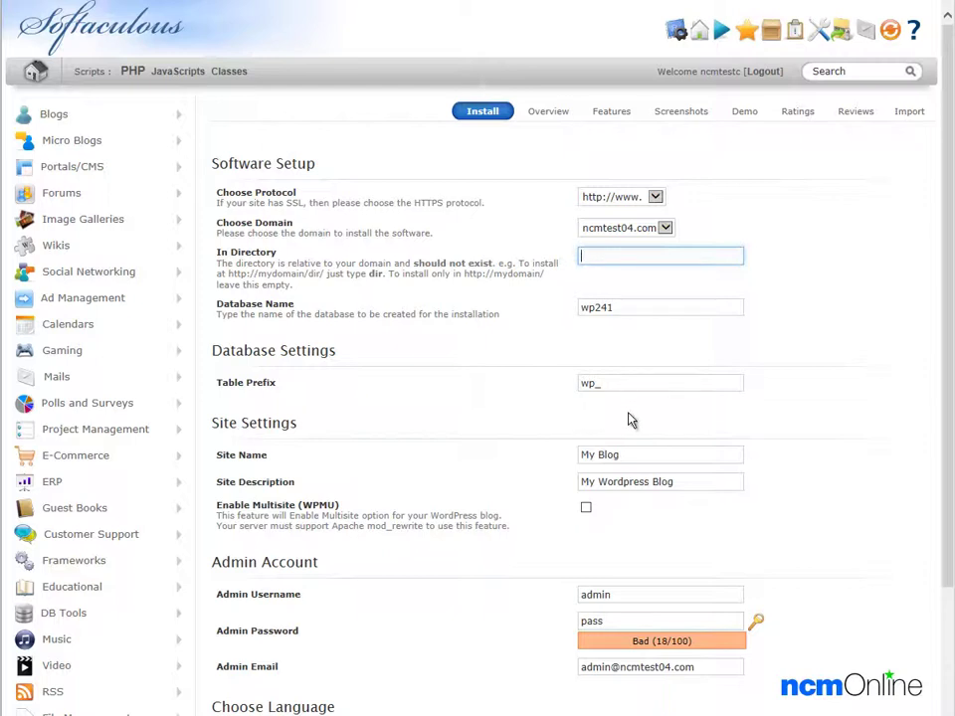
mouse_move(331, 461)
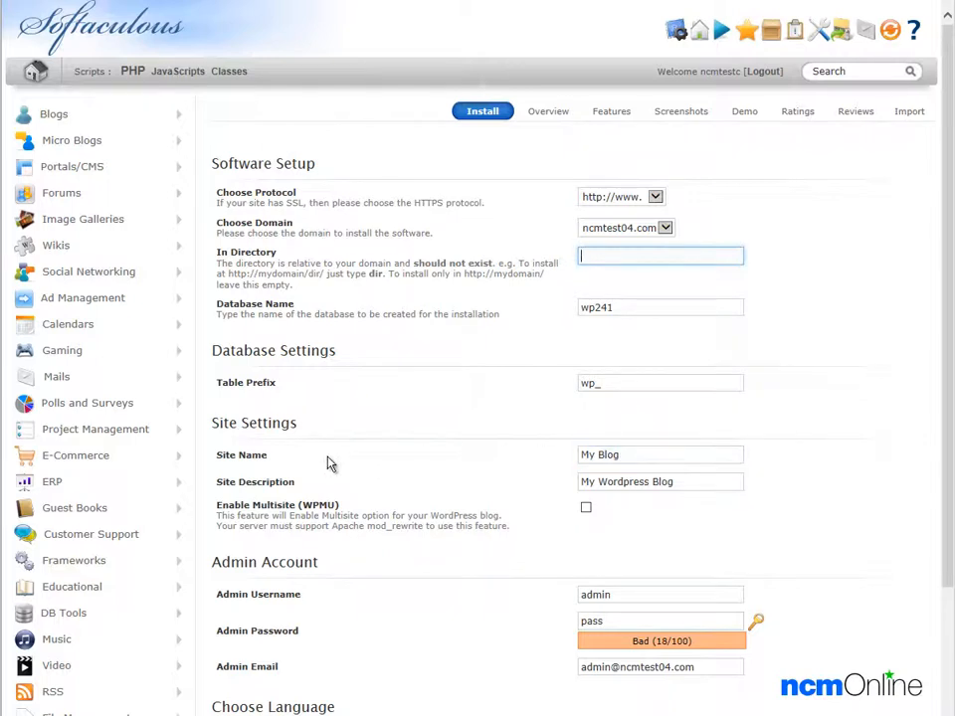
mouse_move(418, 494)
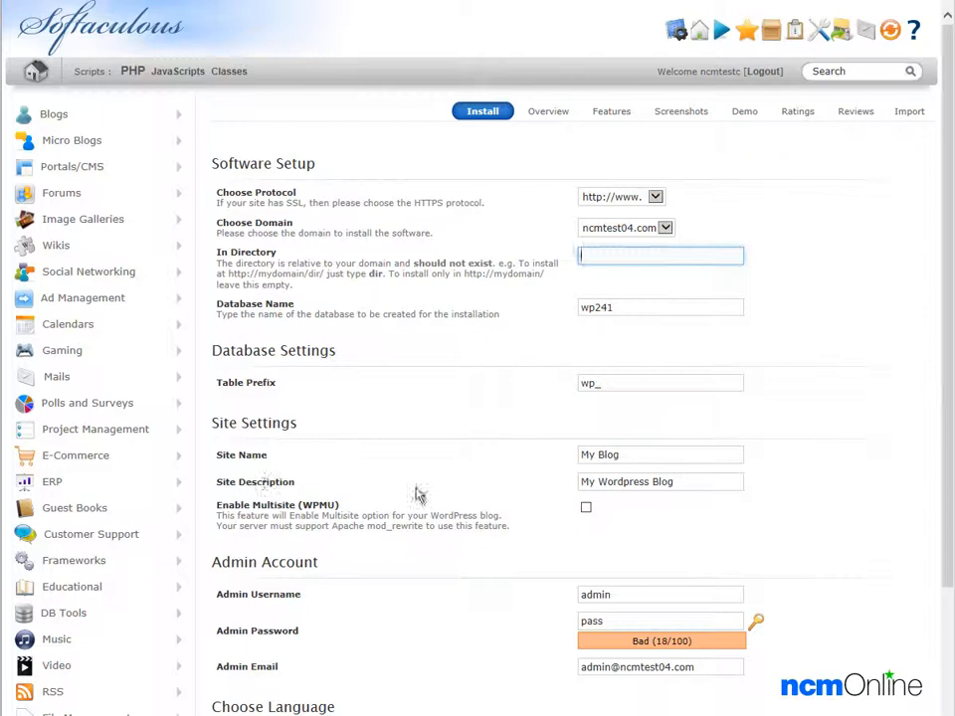
Enter 'NCM Test Site 04' as the site name
left_click(661, 453)
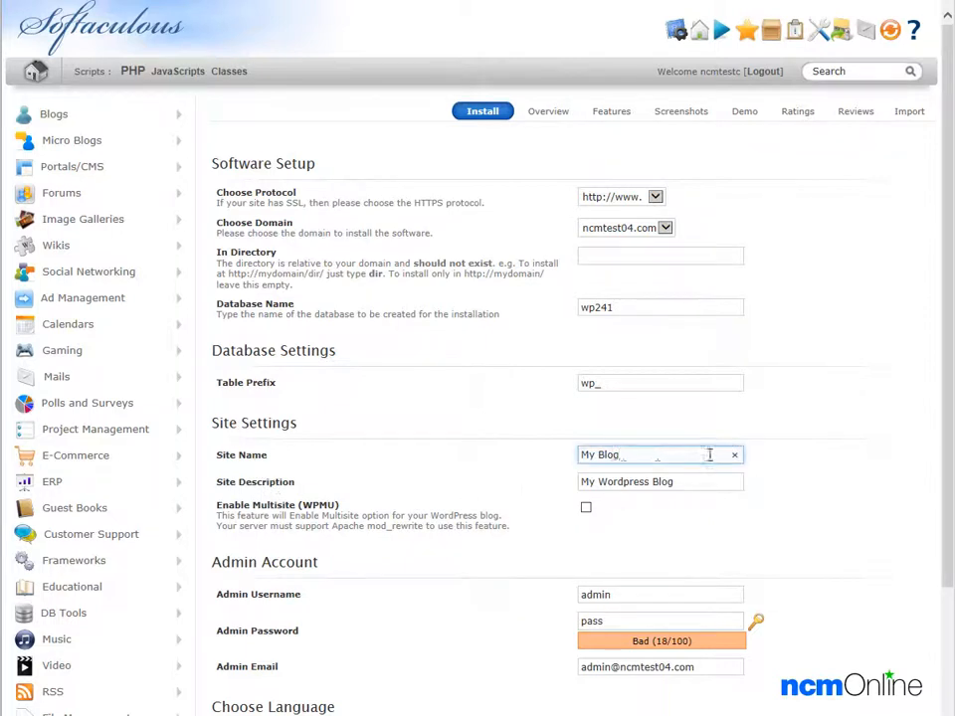
type("NCM Test Site 04")
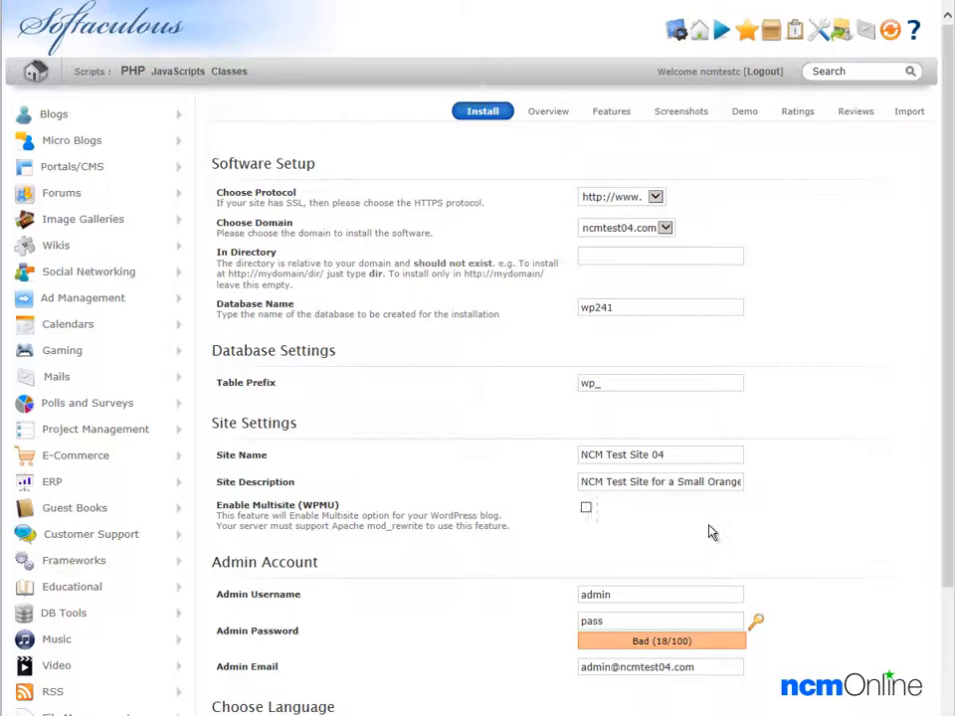
mouse_move(294, 518)
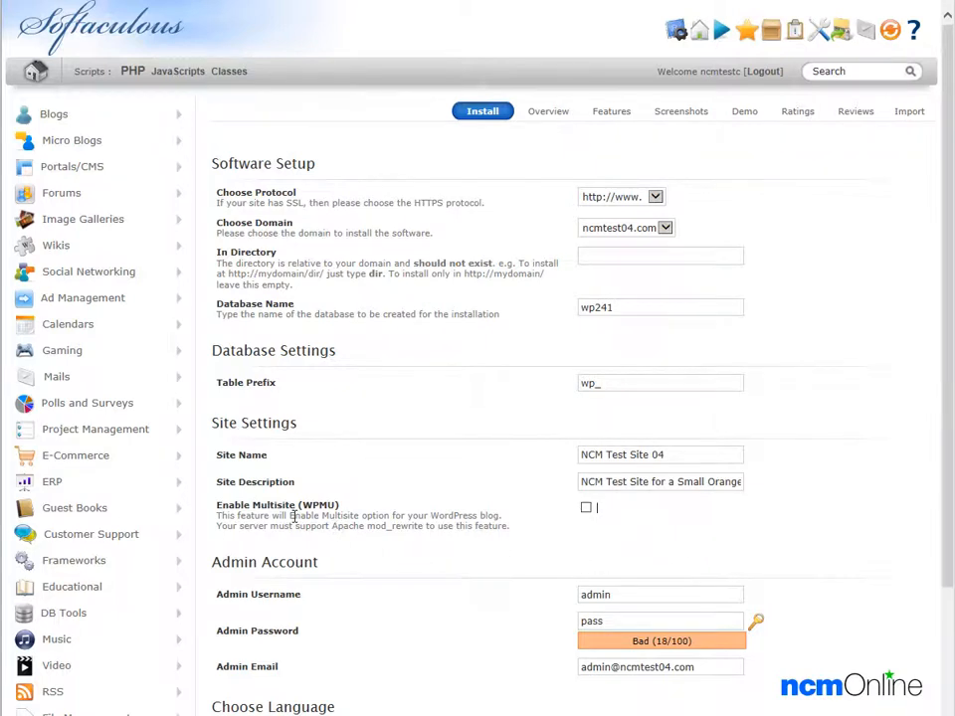
mouse_move(283, 516)
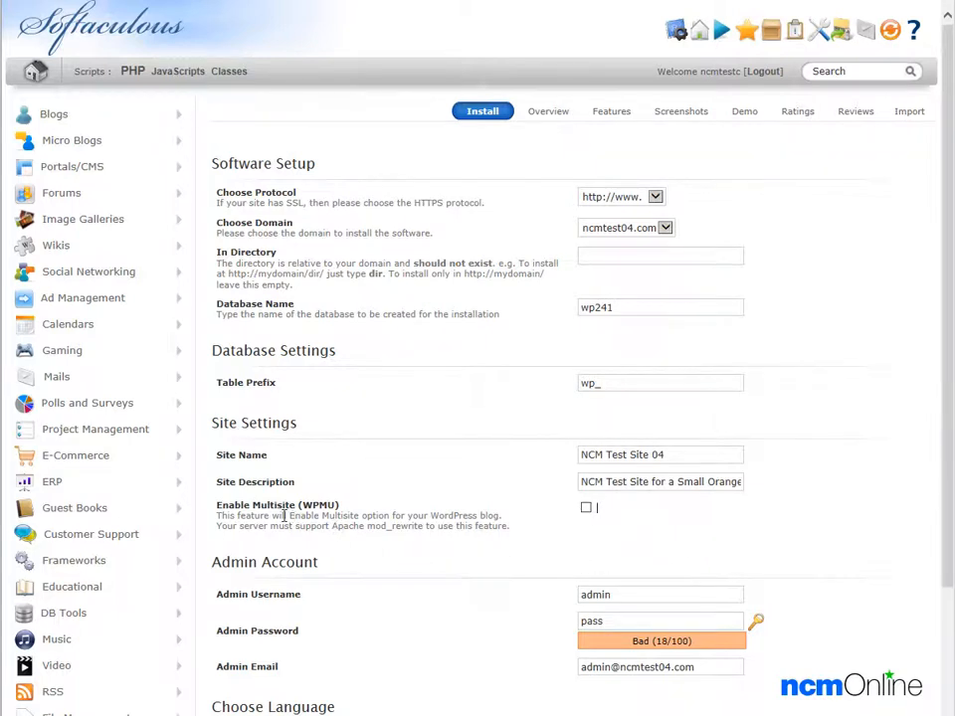
mouse_move(338, 530)
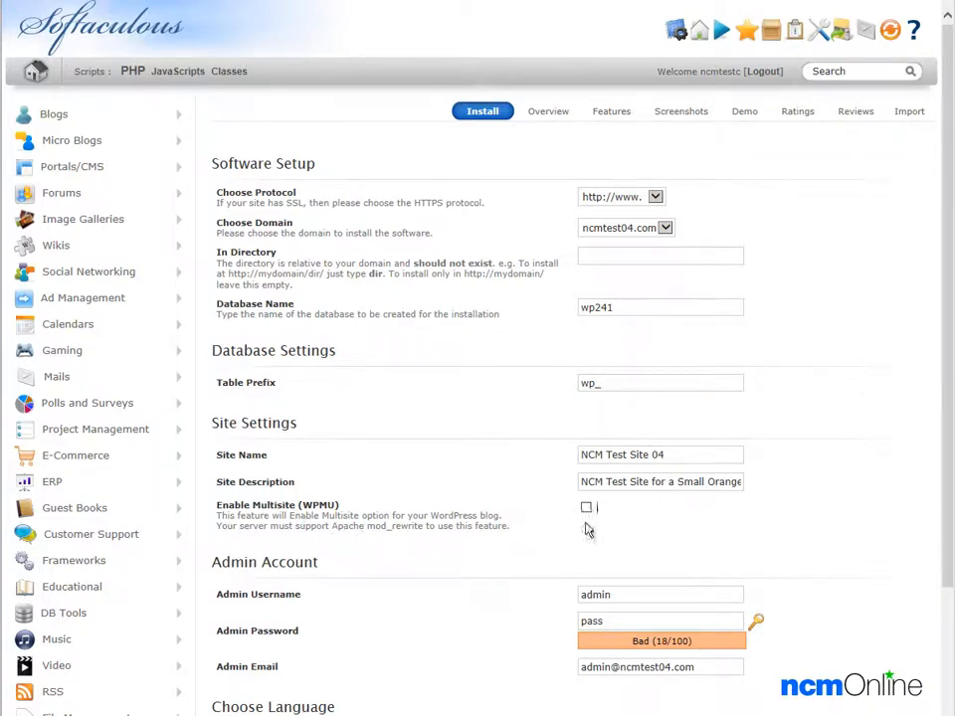
left_click(660, 595)
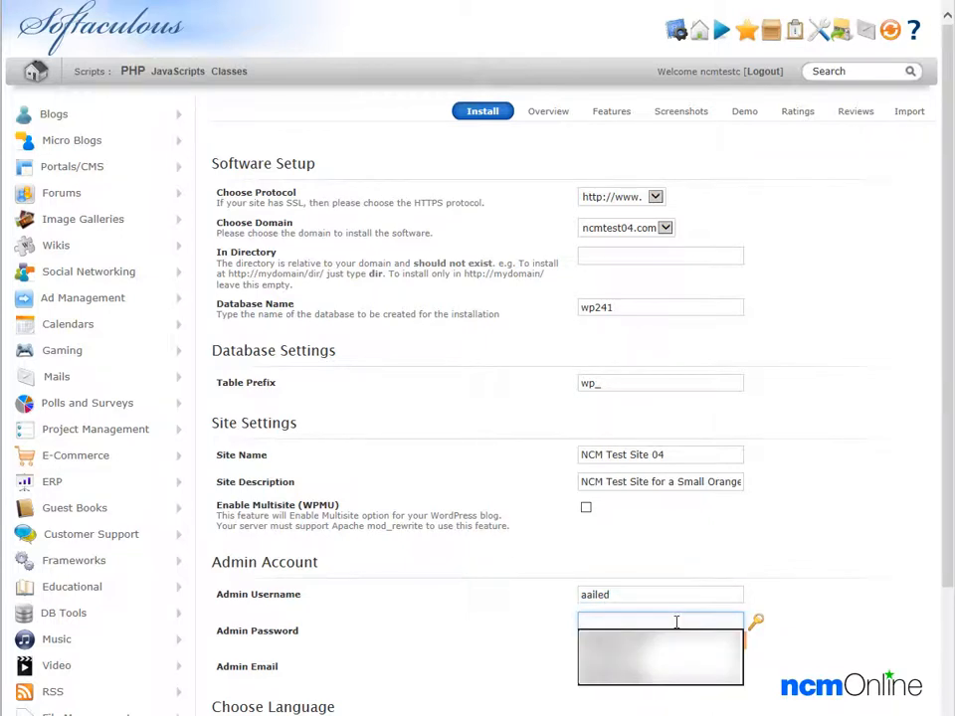
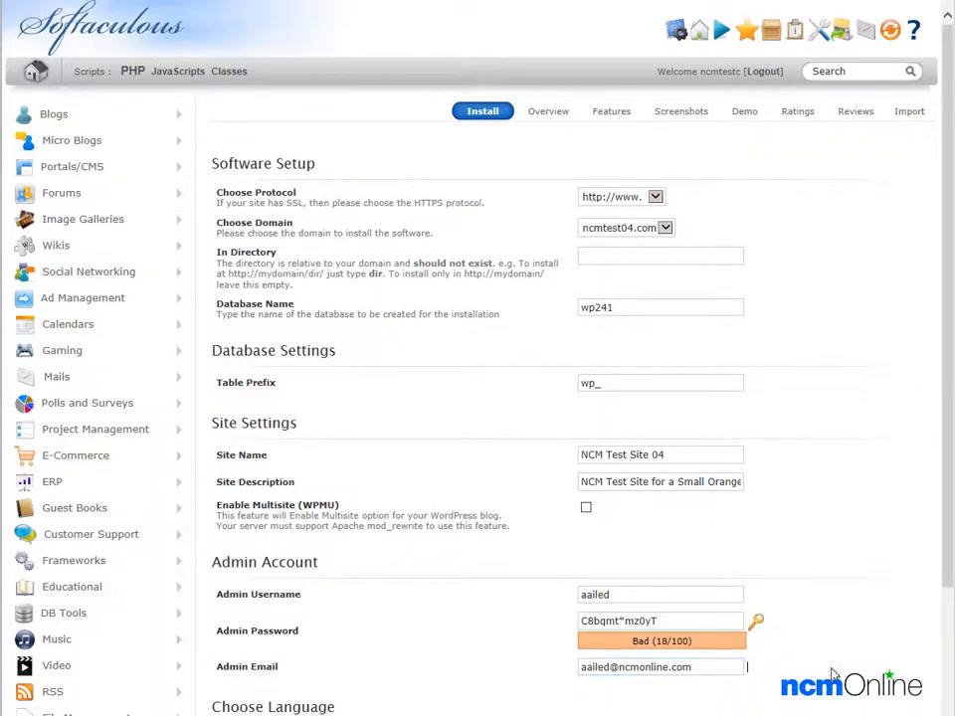
scroll("down", 3)
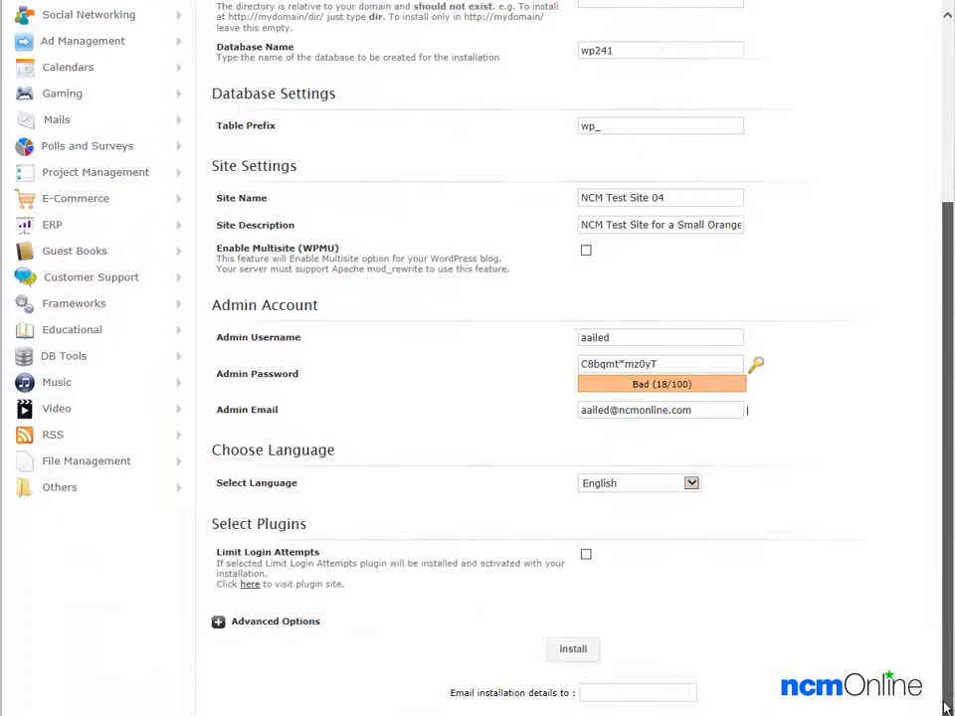
scroll("down", 3)
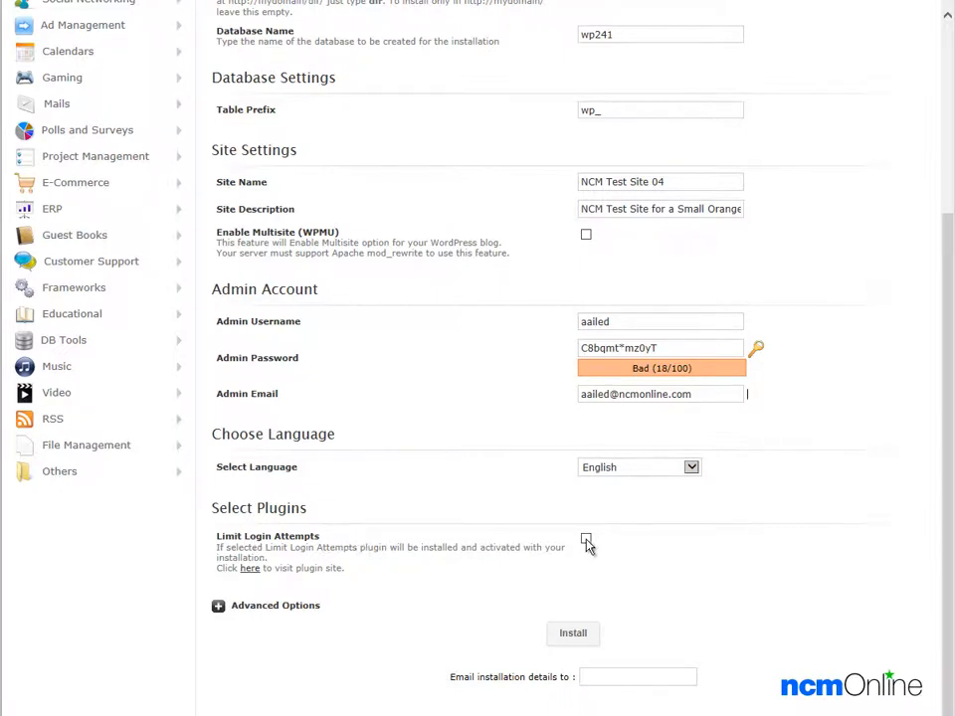
Enable the Limit Login Attempts plugin for the install
left_click(585, 539)
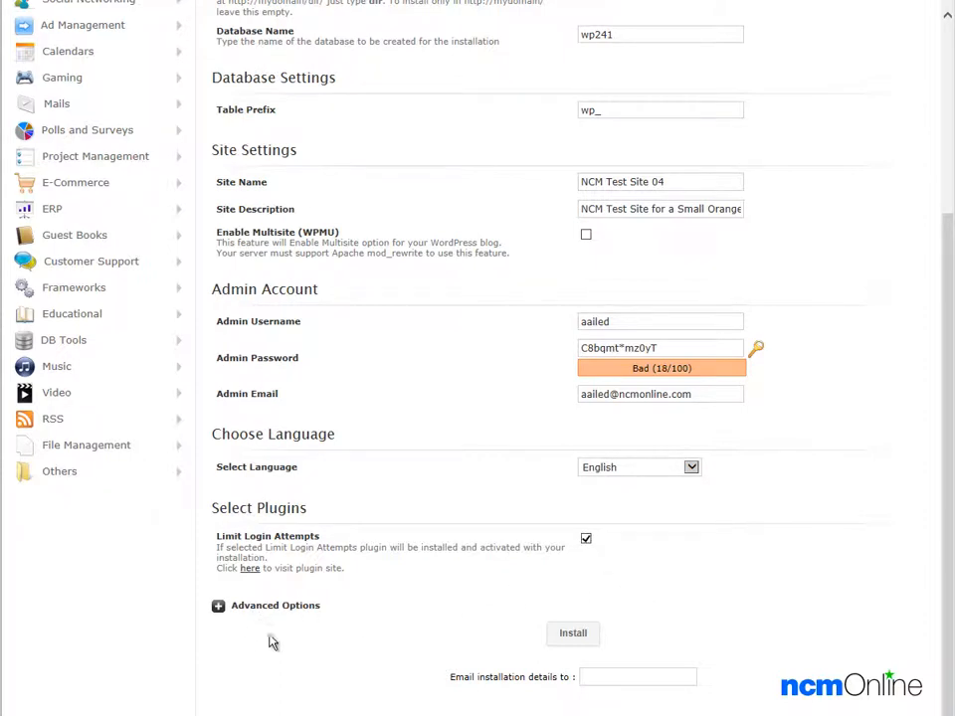
Under Advanced Options, schedule automated backups once a week with a rotation of 3
left_click(219, 605)
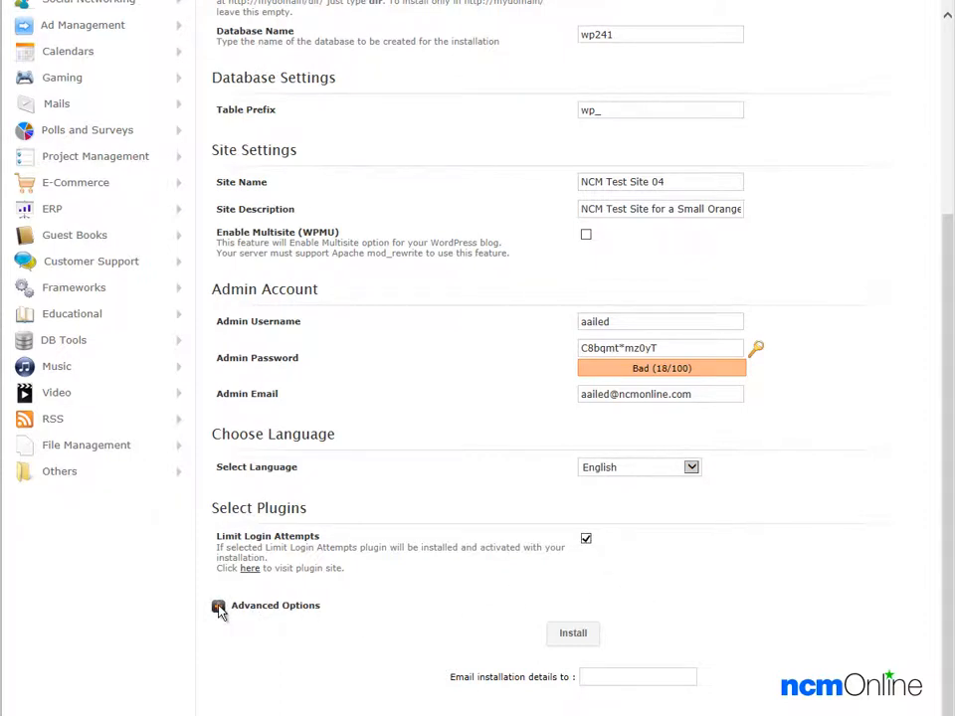
left_click(218, 605)
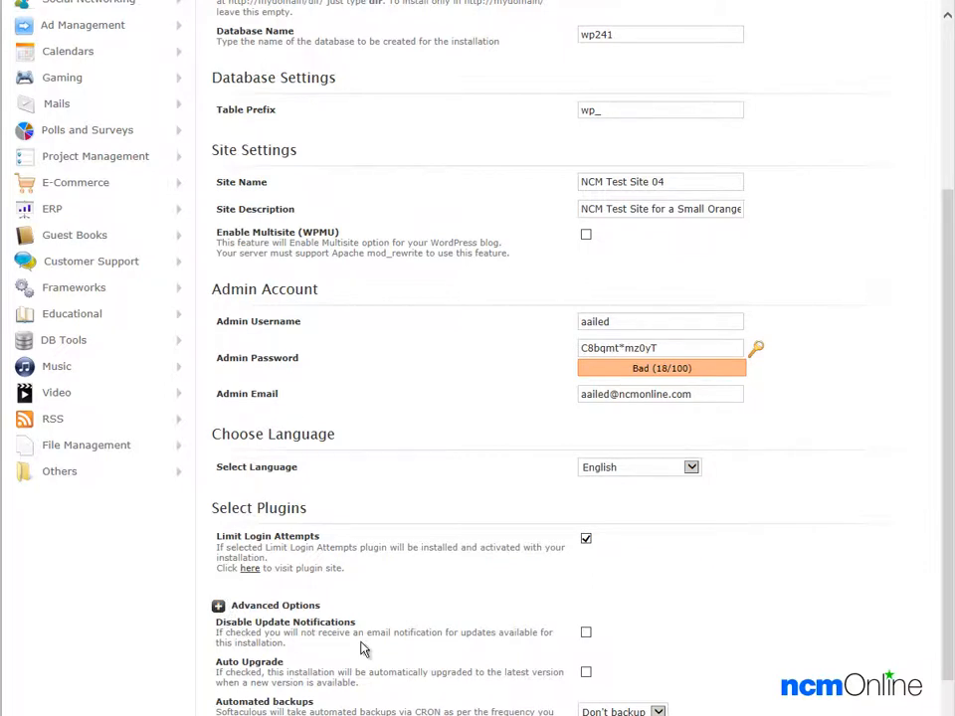
mouse_move(615, 649)
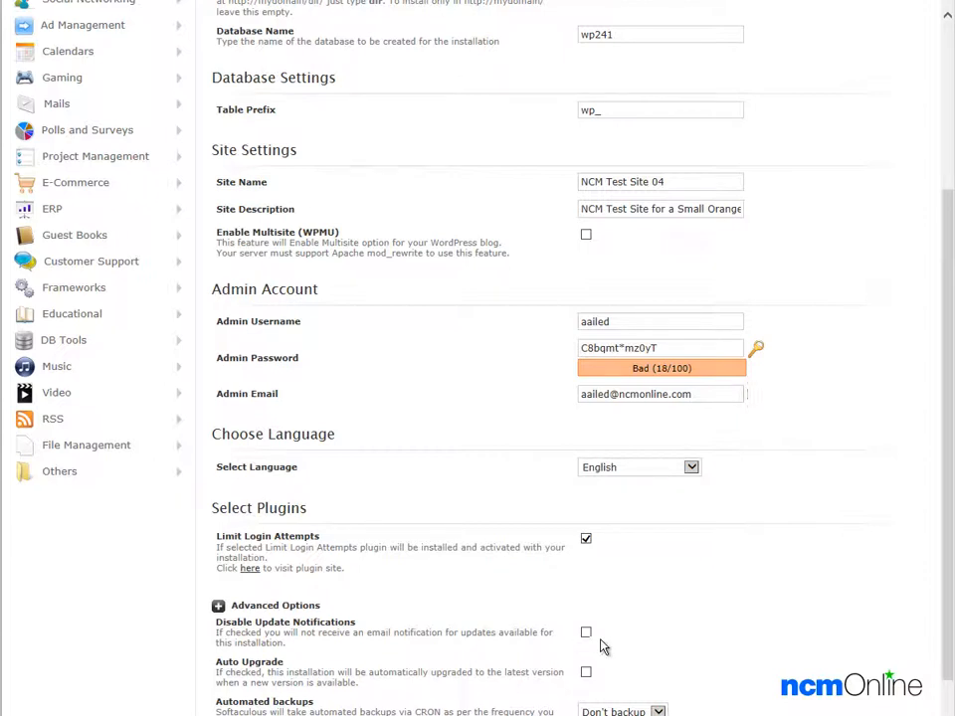
scroll("down", 3)
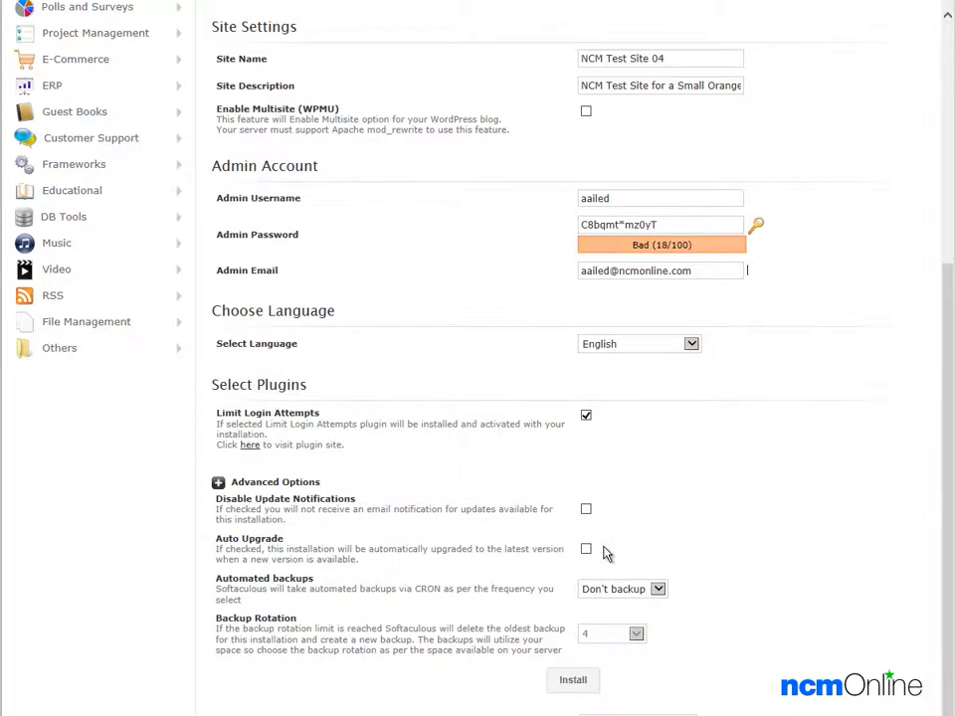
mouse_move(416, 589)
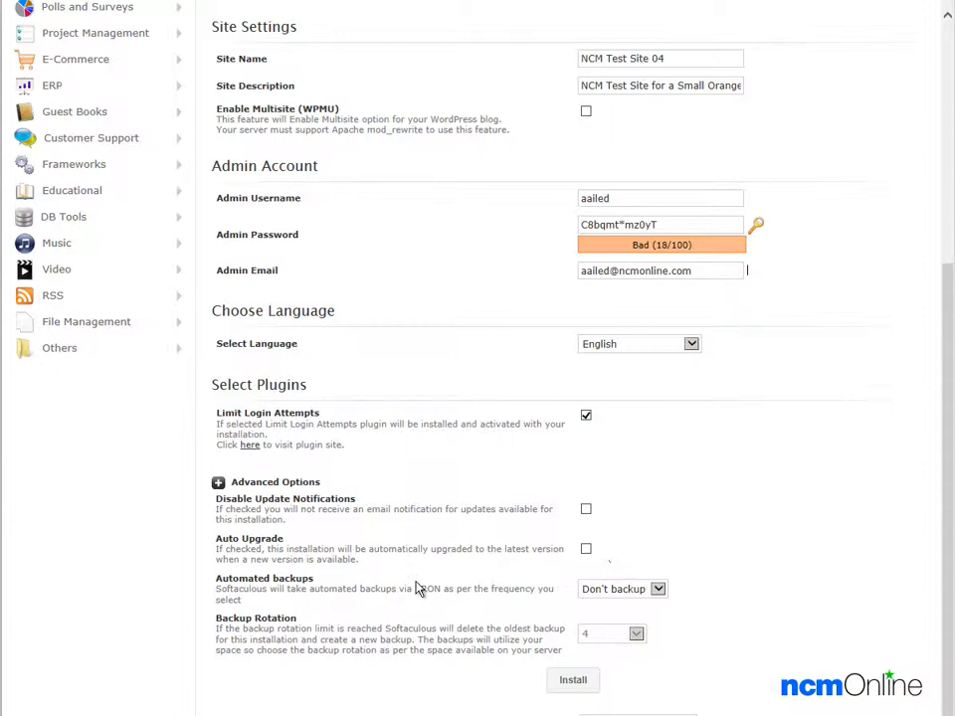
mouse_move(358, 582)
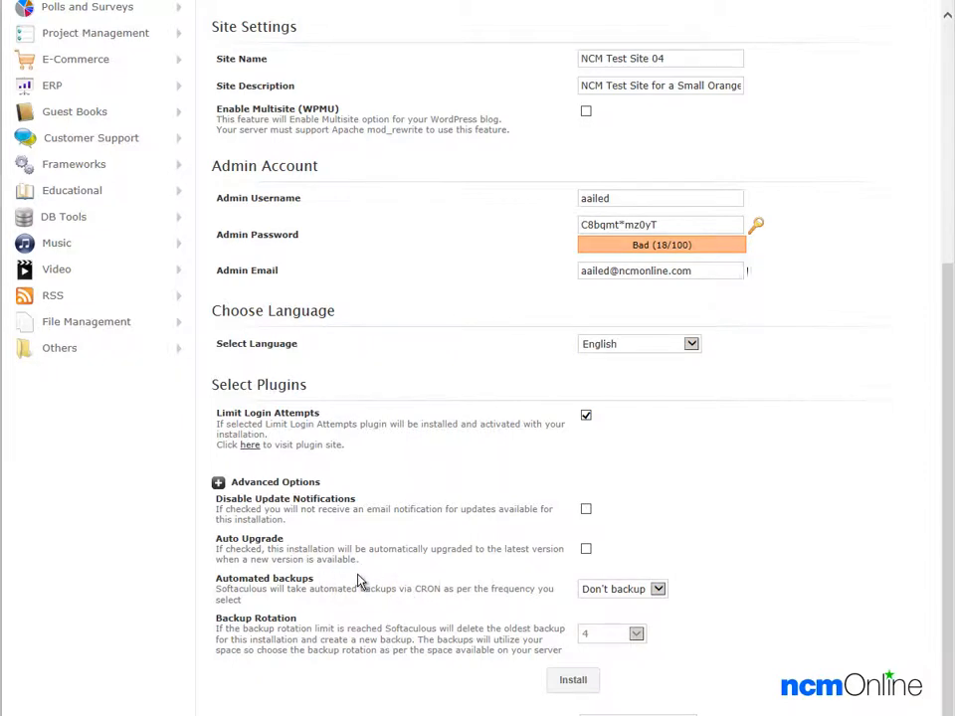
left_click(649, 589)
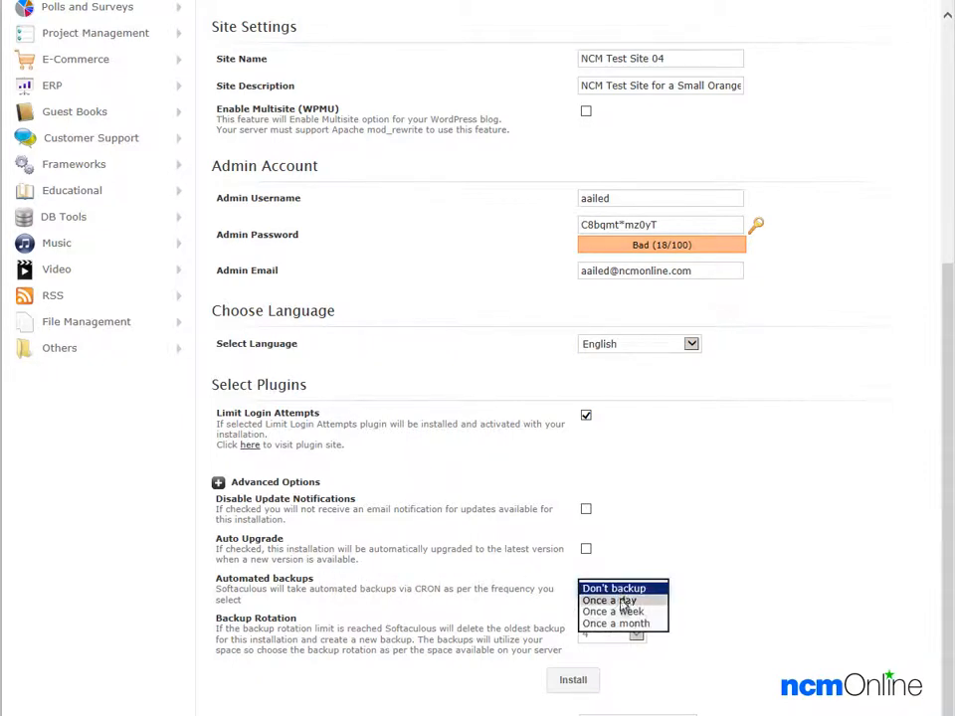
left_click(629, 611)
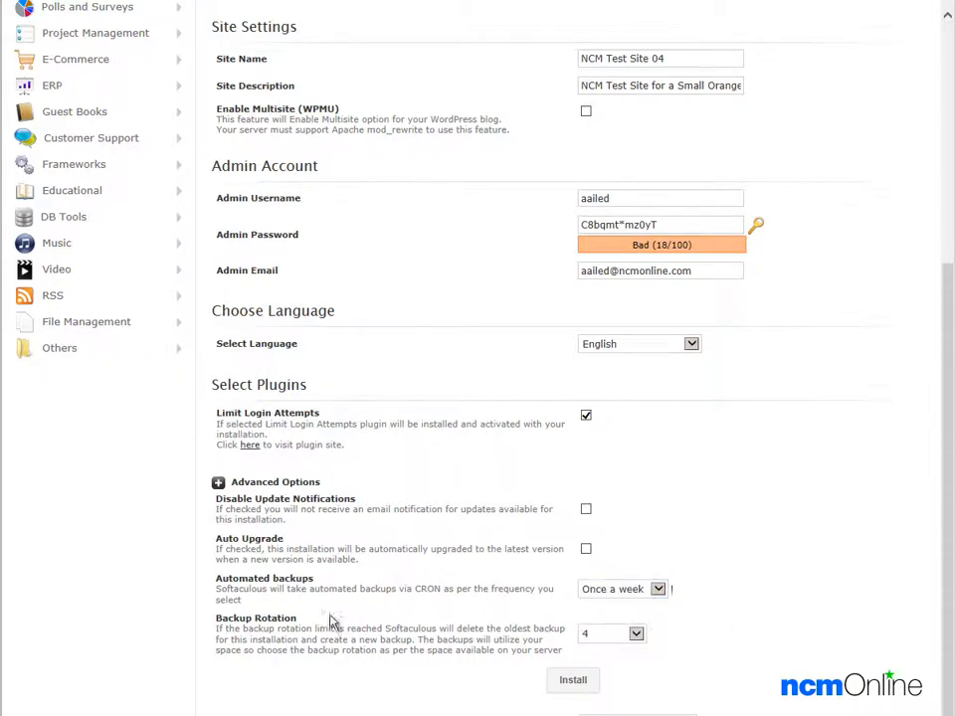
mouse_move(489, 628)
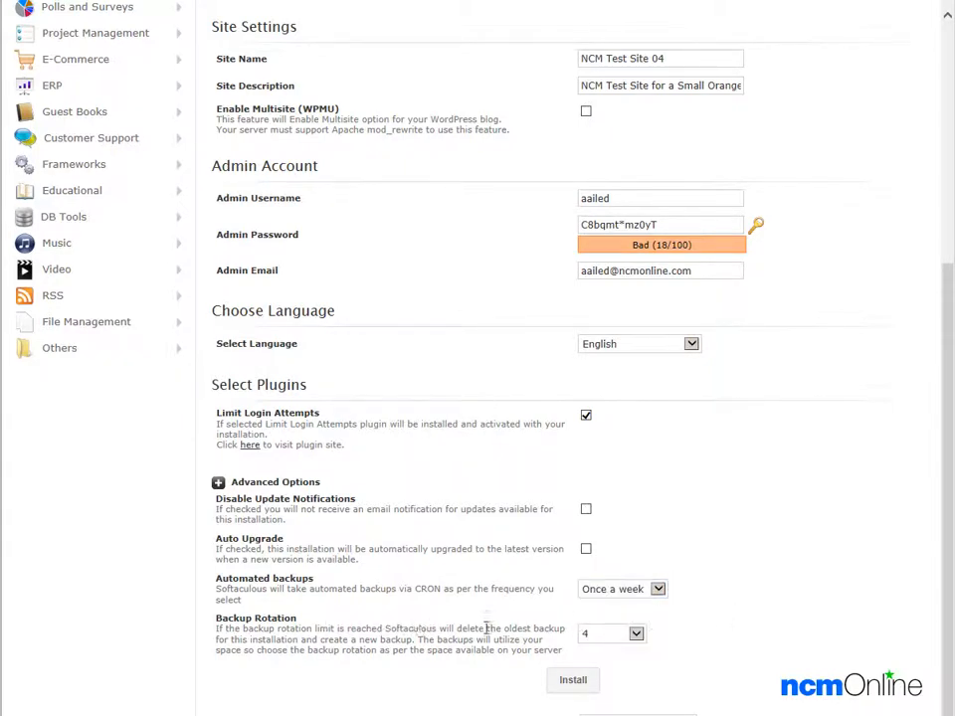
mouse_move(609, 656)
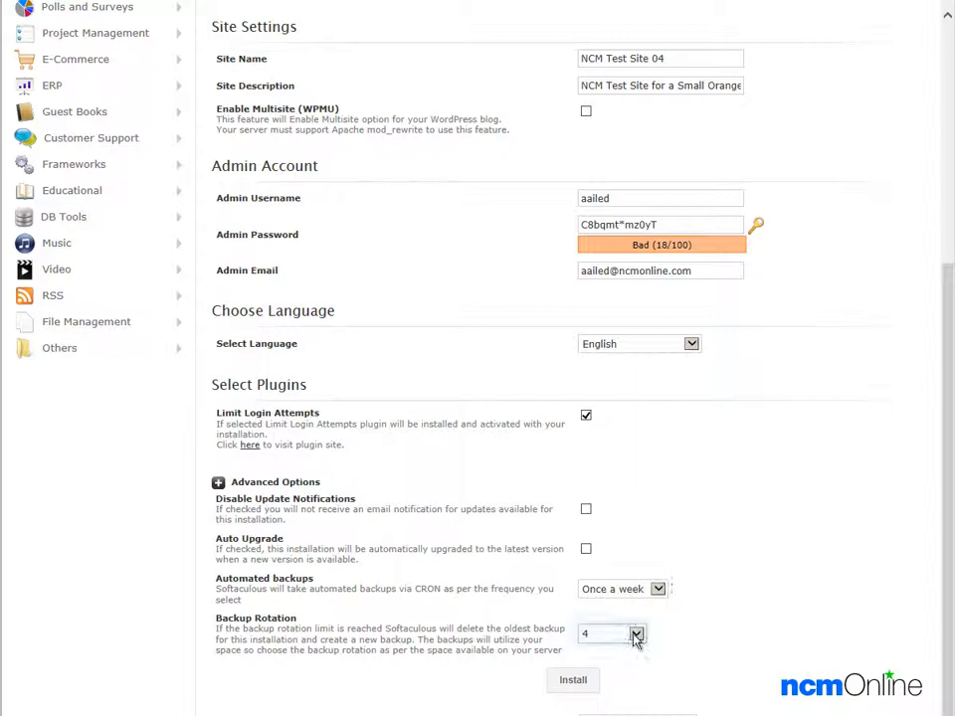
left_click(632, 637)
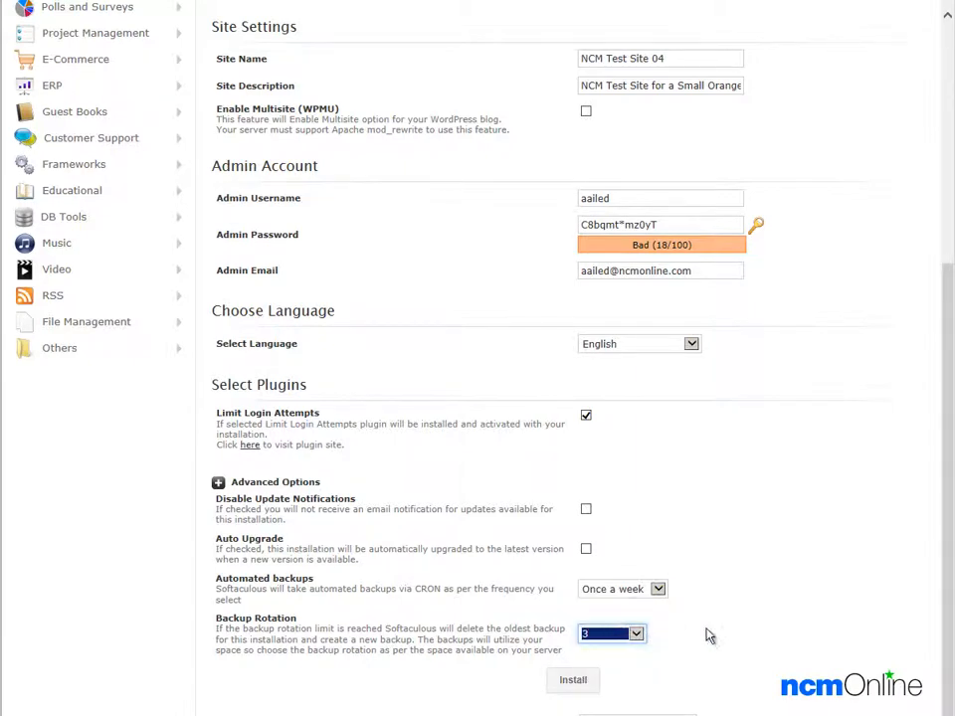
mouse_move(858, 657)
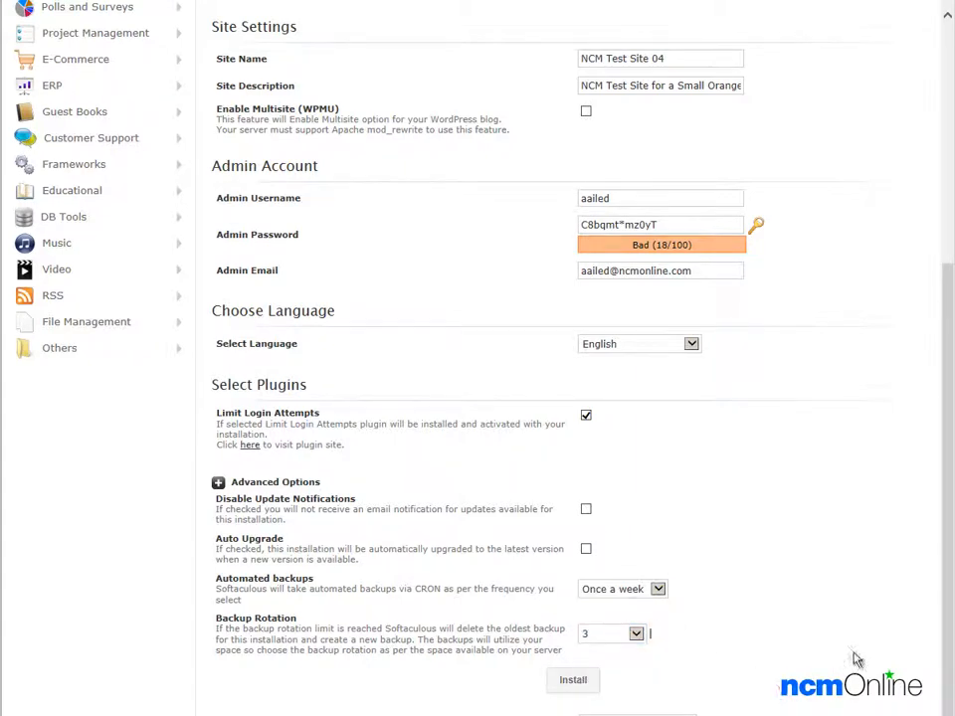
Run the WordPress installation with the configured settings
scroll("down", 3)
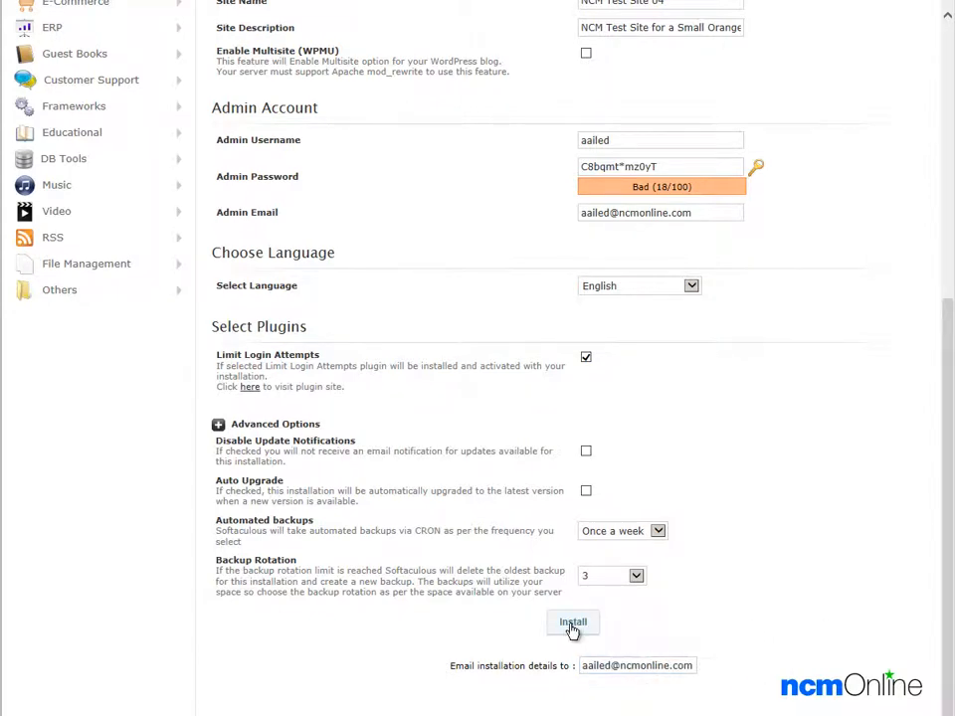
left_click(573, 623)
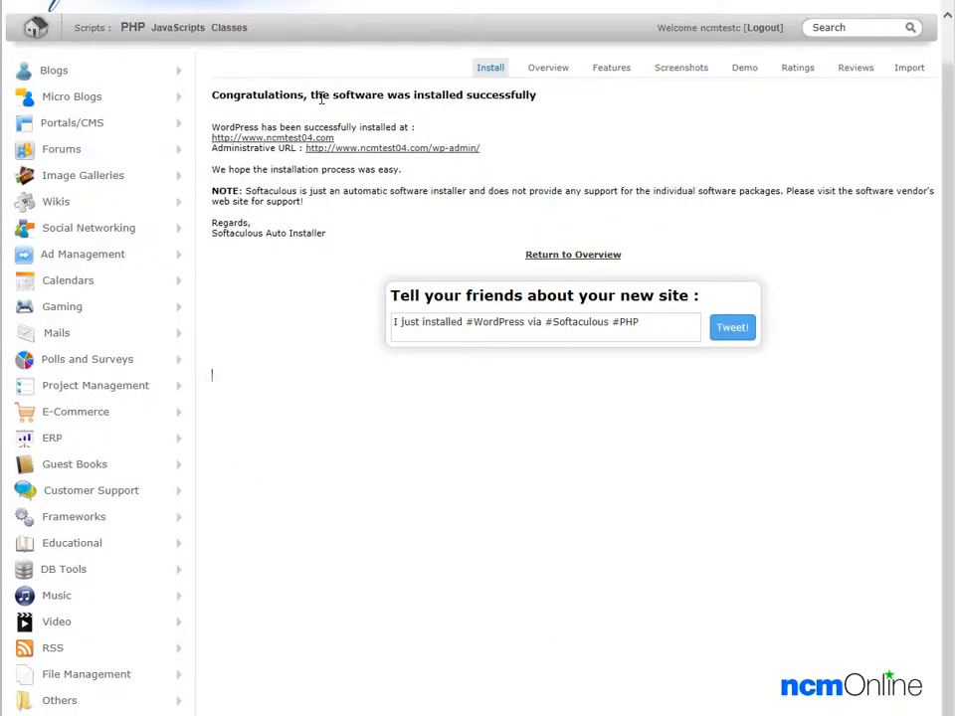
mouse_move(509, 96)
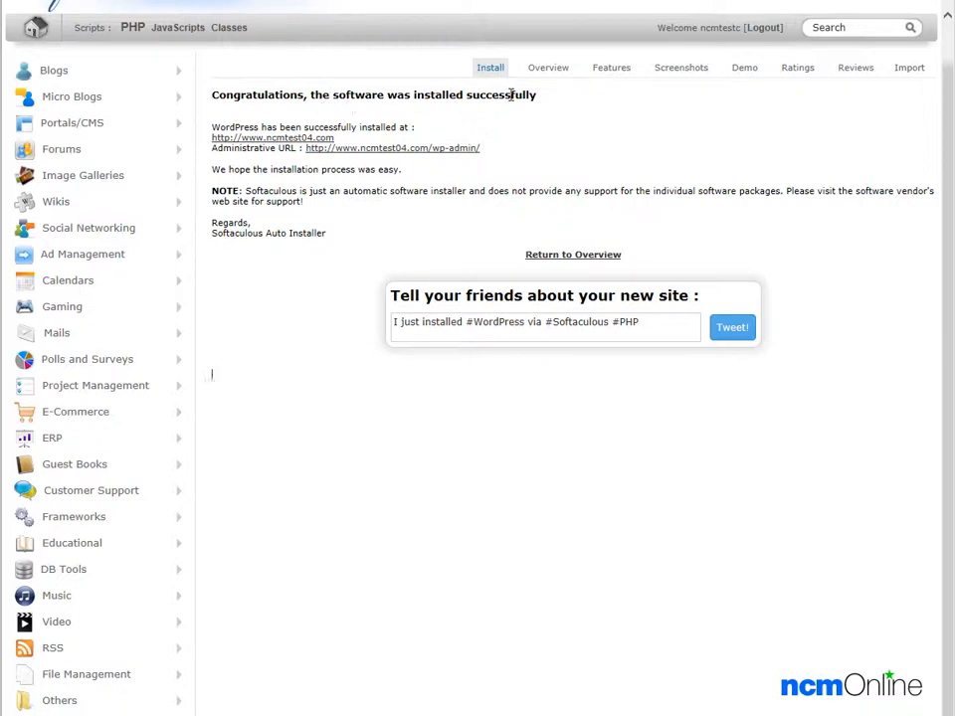
mouse_move(575, 102)
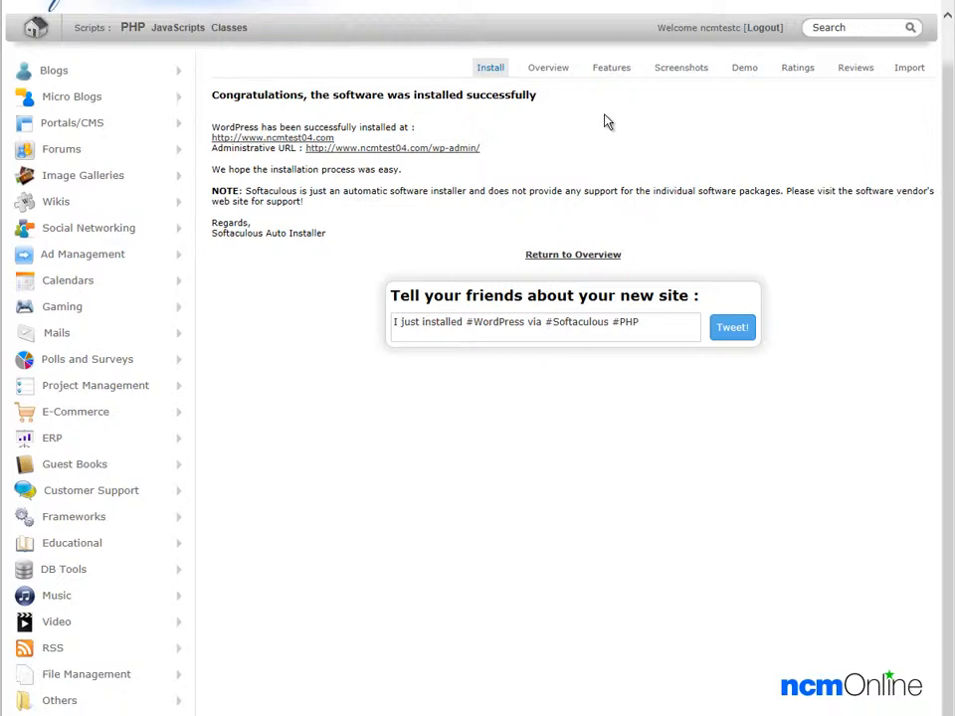
mouse_move(571, 151)
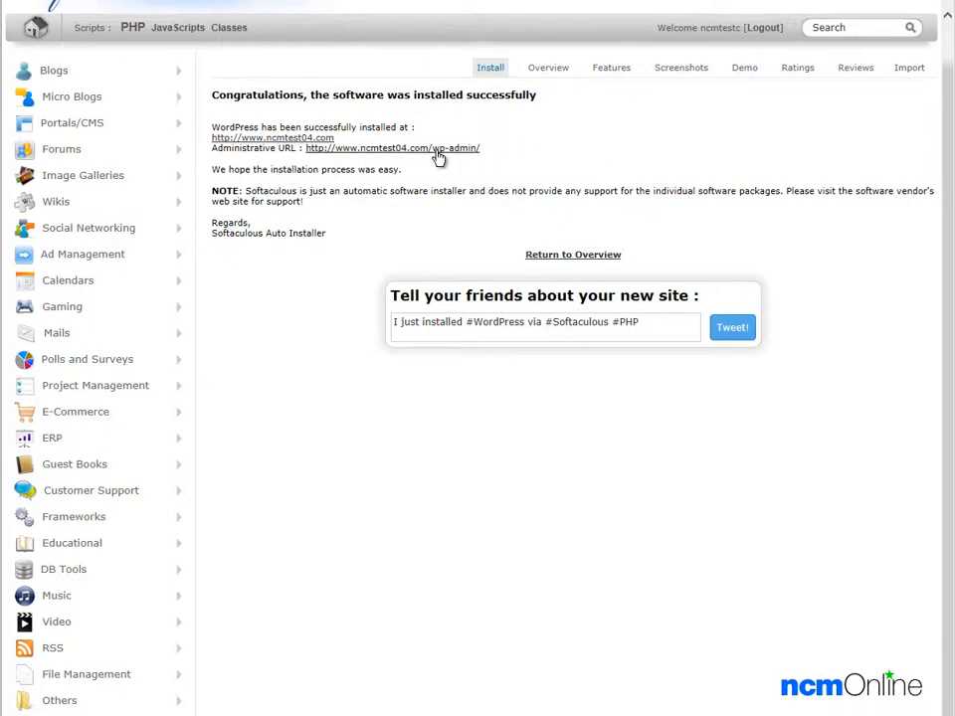
mouse_move(466, 157)
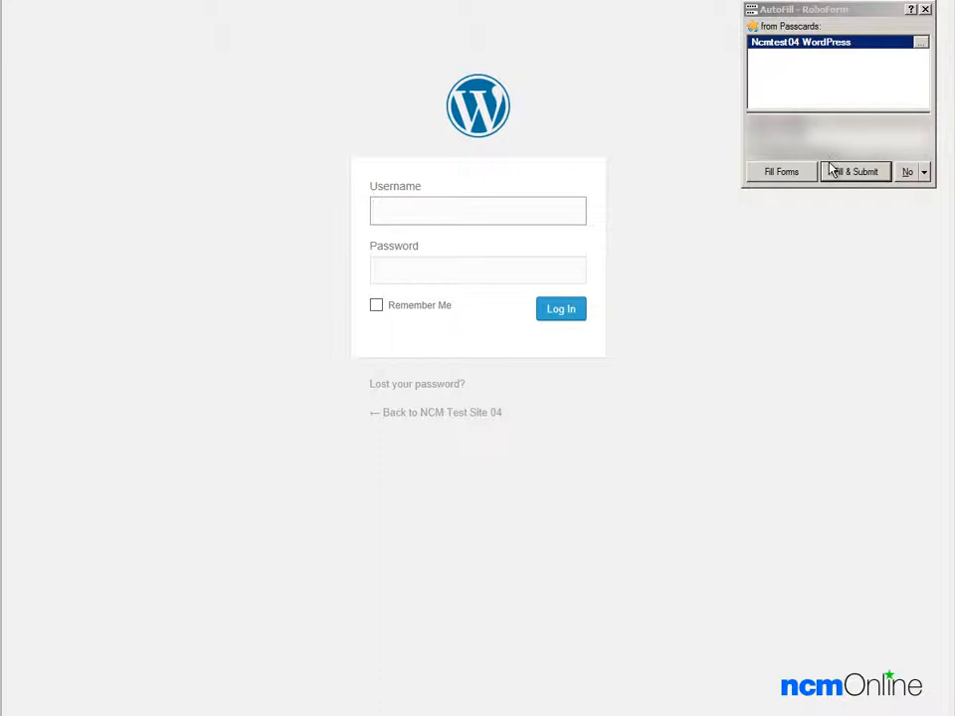
Sign in to the new site's WordPress admin with the saved credentials, reaching the Dashboard
left_click(855, 171)
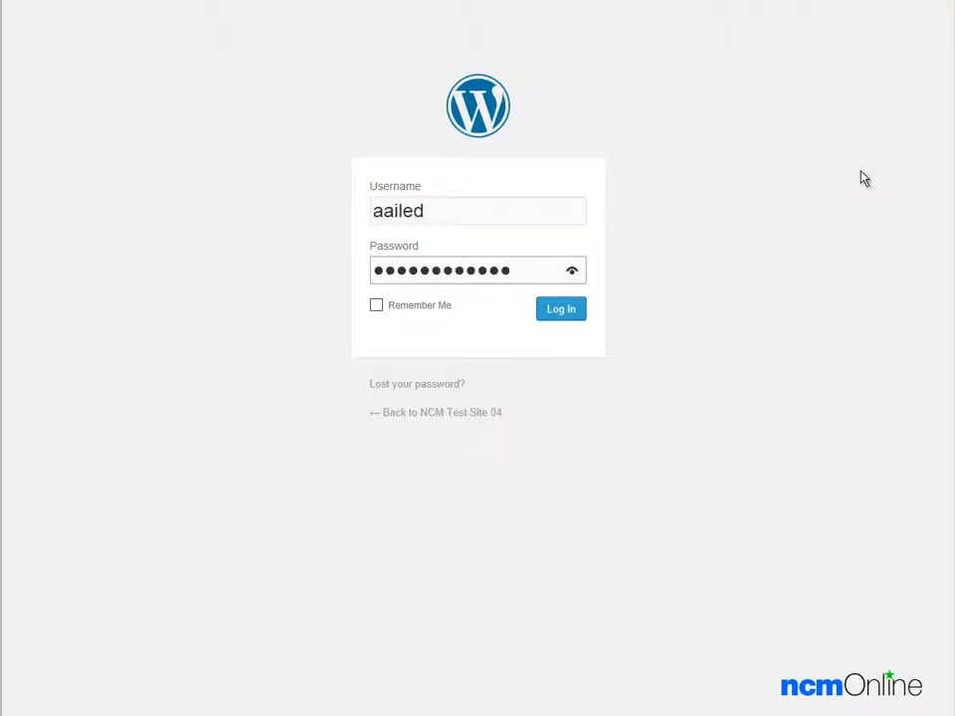
left_click(561, 308)
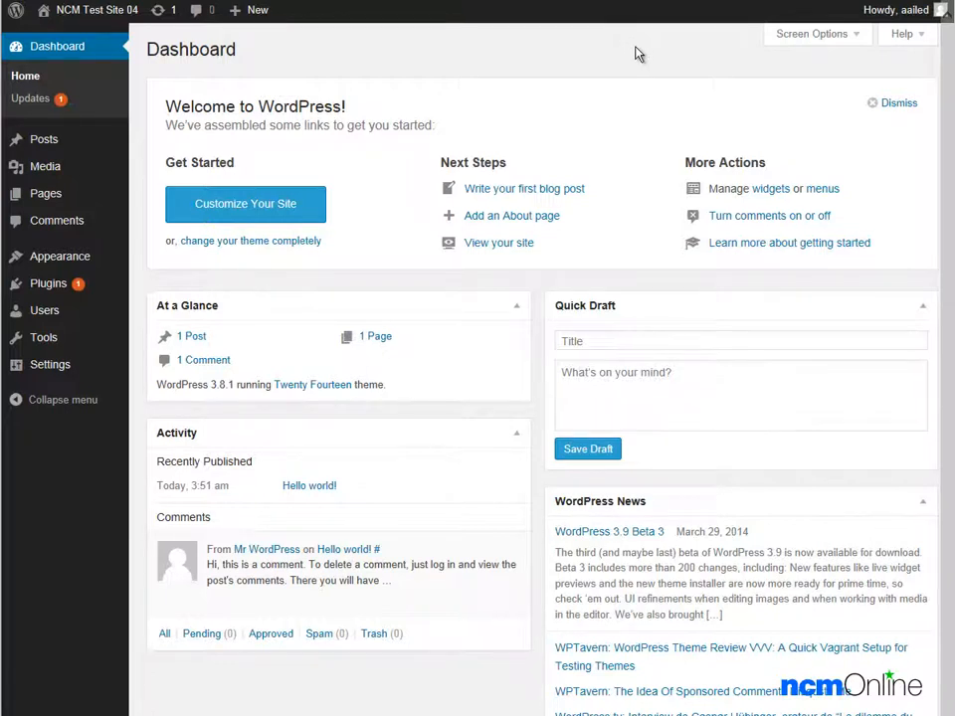
mouse_move(70, 12)
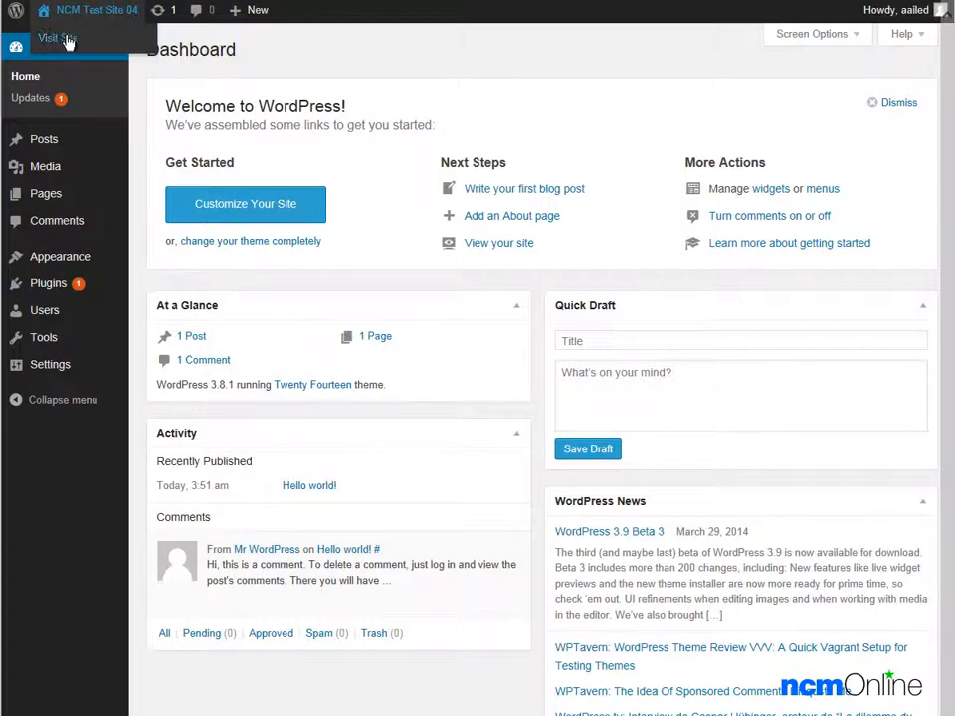
mouse_move(70, 36)
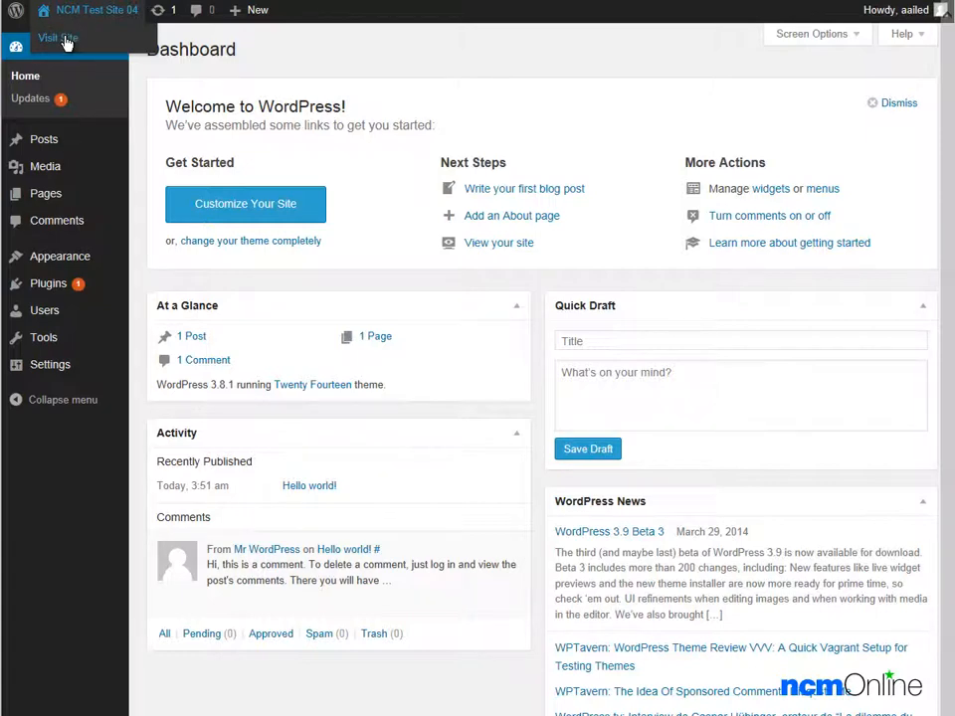
Visit the public front end of NCM Test Site 04 showing the Hello World post
left_click(55, 36)
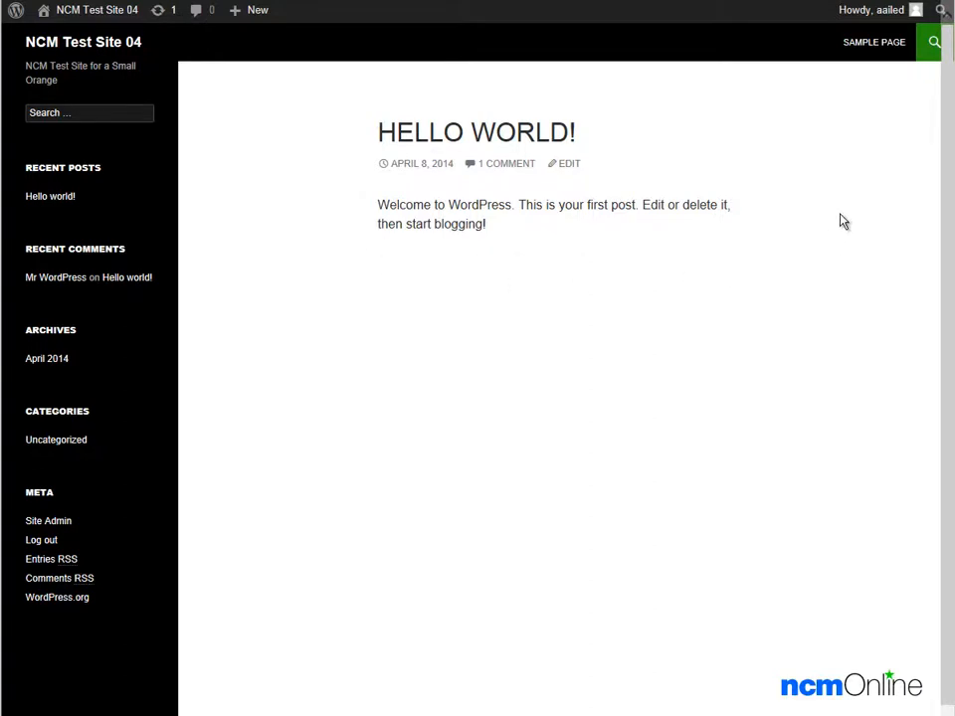
mouse_move(370, 112)
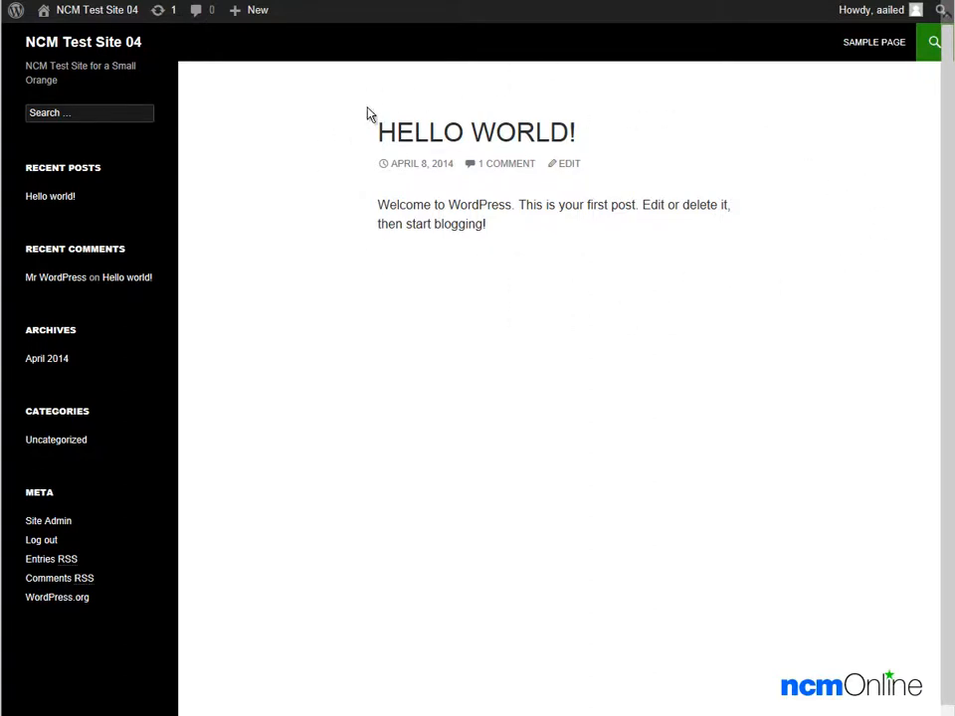
mouse_move(745, 92)
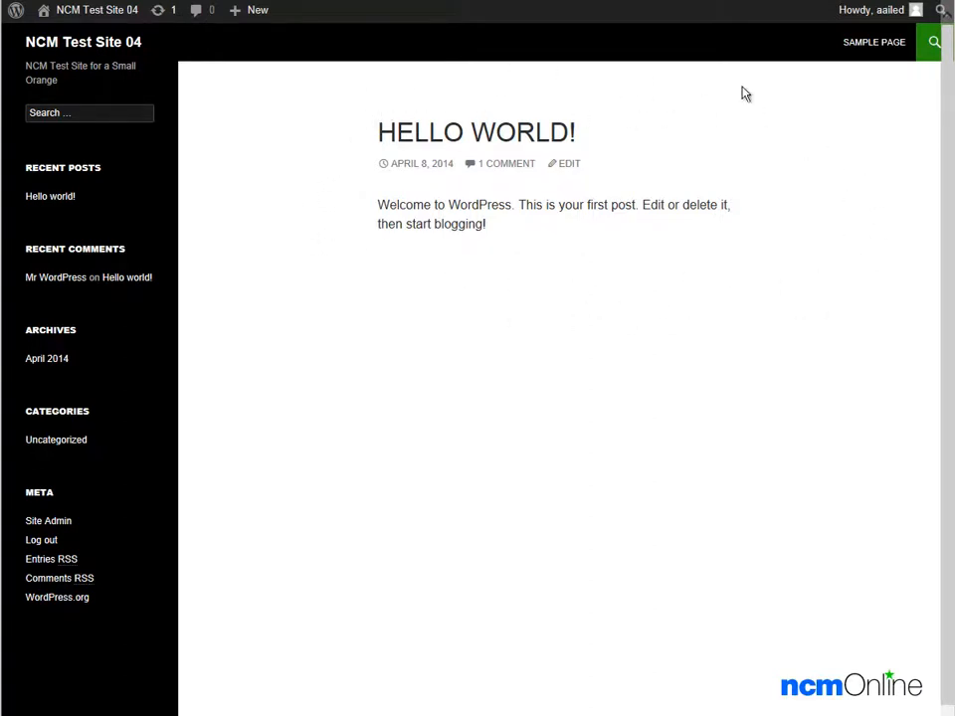
mouse_move(380, 121)
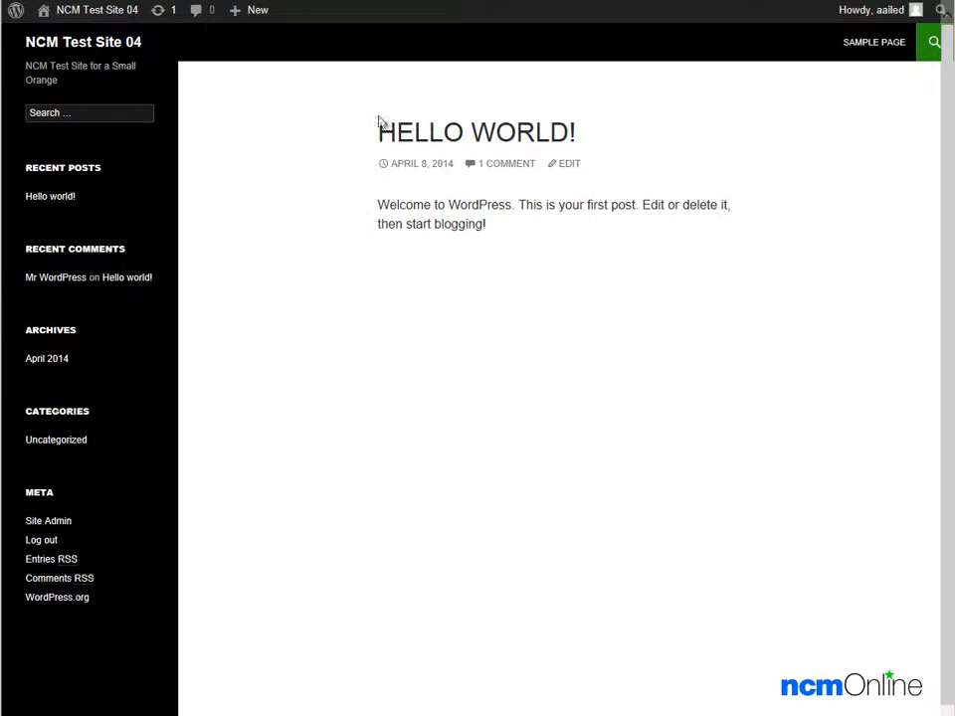